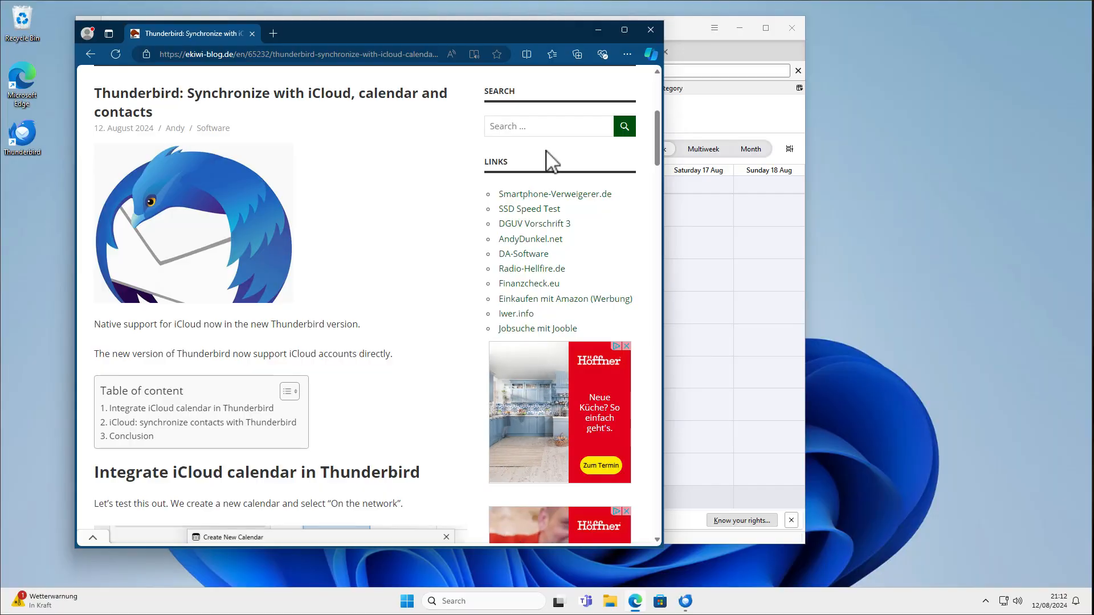
pyautogui.moveTo(249, 119)
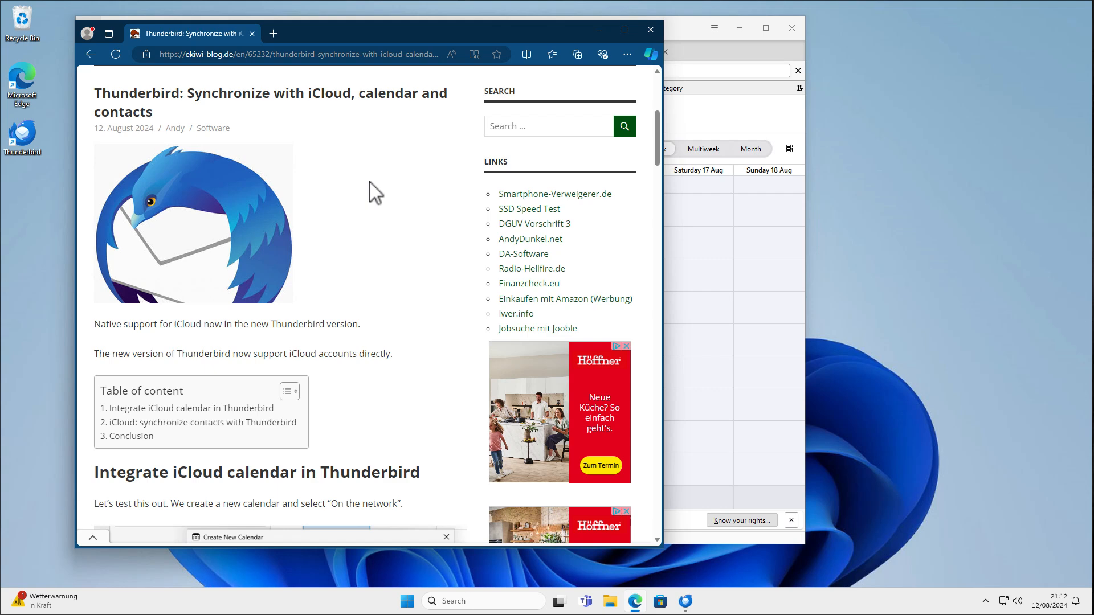
pyautogui.moveTo(452, 205)
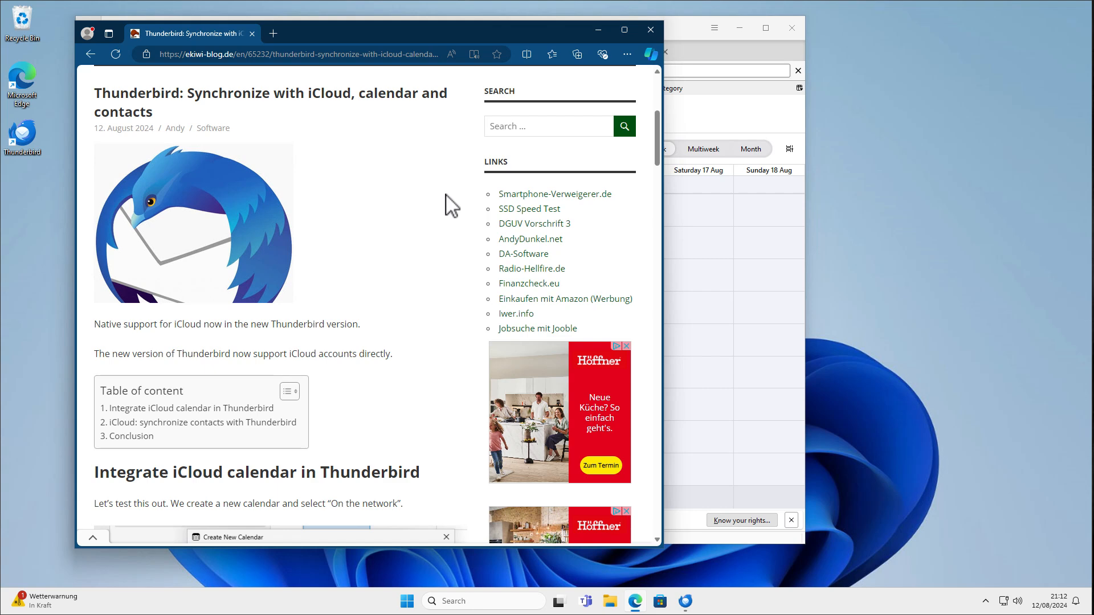
# Scroll the ekiwi-blog article to the iCloud calendar section and the caldav.icloud.com address.
pyautogui.scroll(-3)
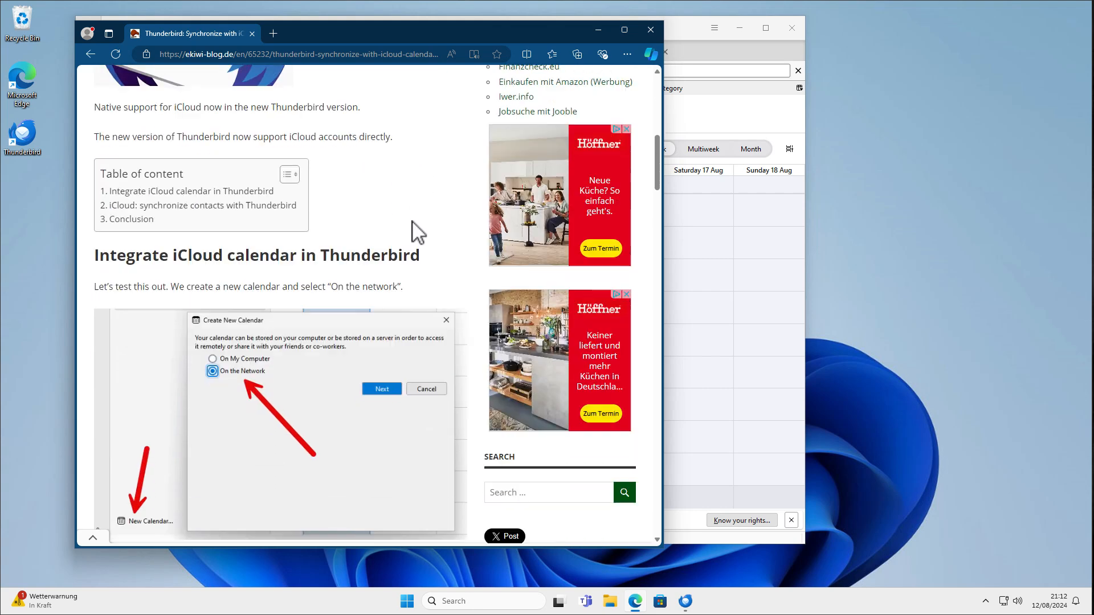
pyautogui.scroll(-3)
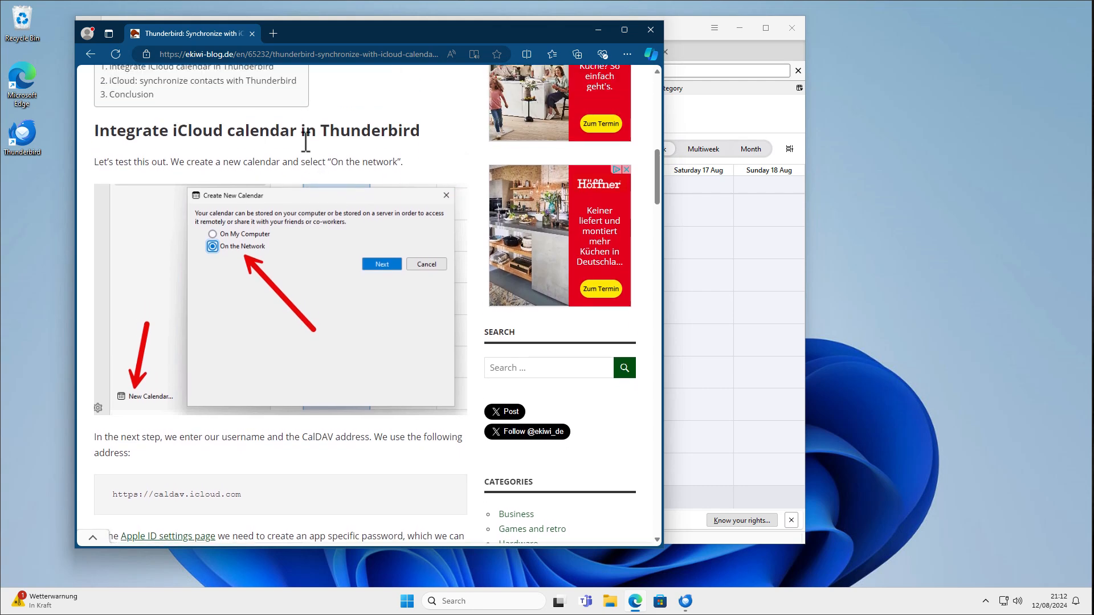
pyautogui.moveTo(676, 48)
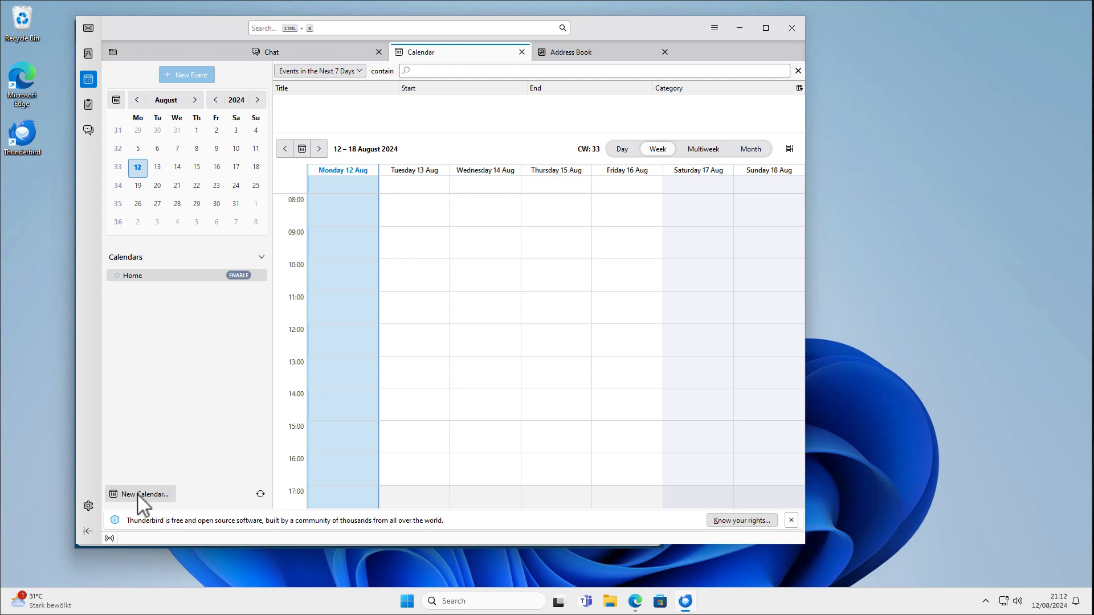
# Begin a new Thunderbird calendar using the 'On the Network' option.
pyautogui.click(142, 494)
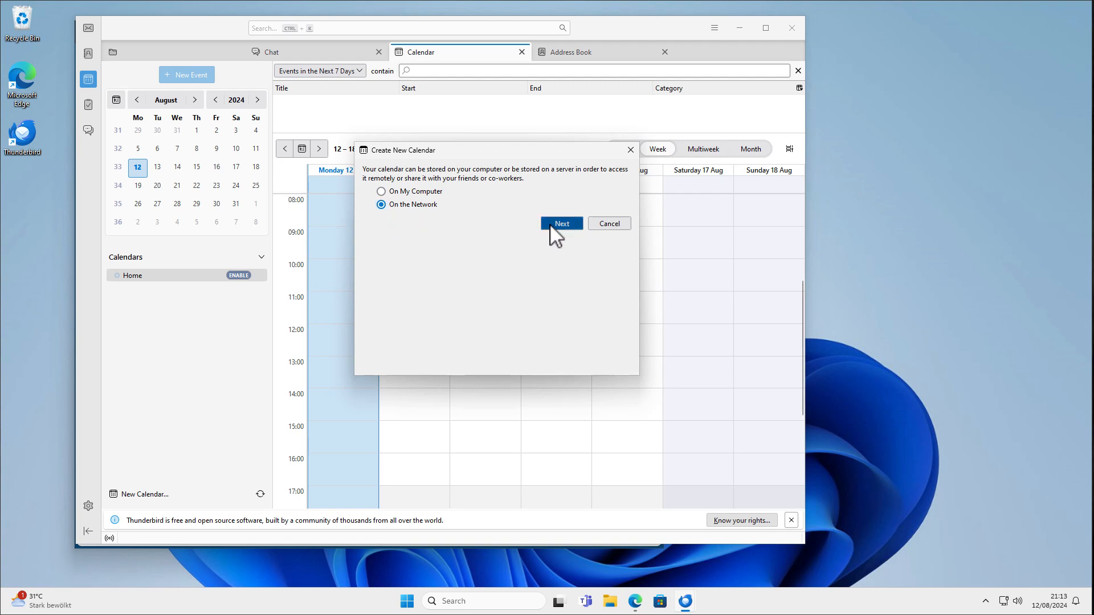
pyautogui.click(562, 223)
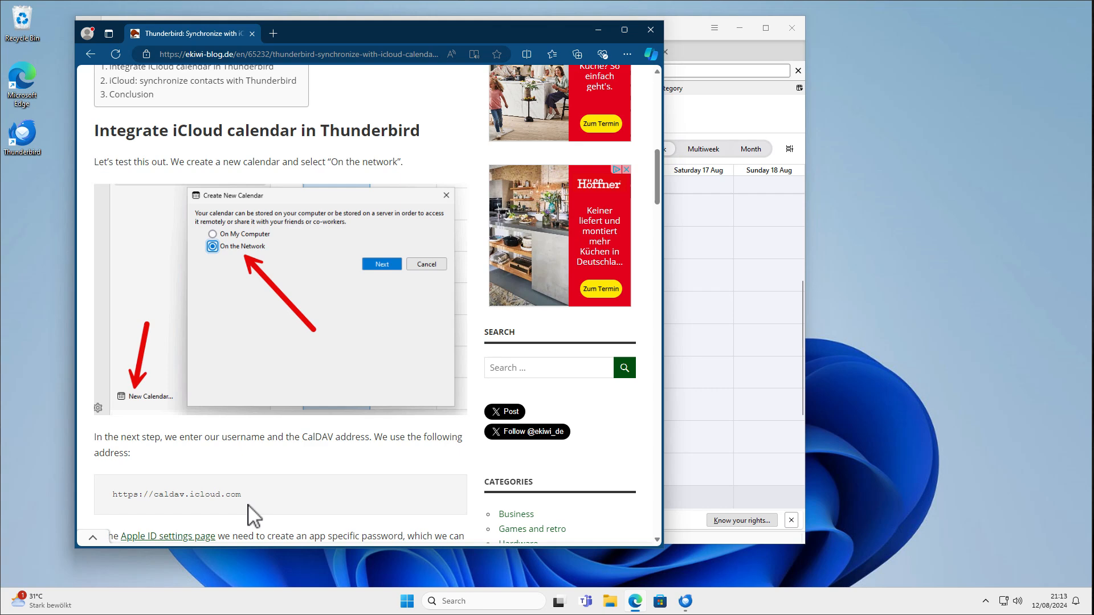
pyautogui.doubleClick(176, 494)
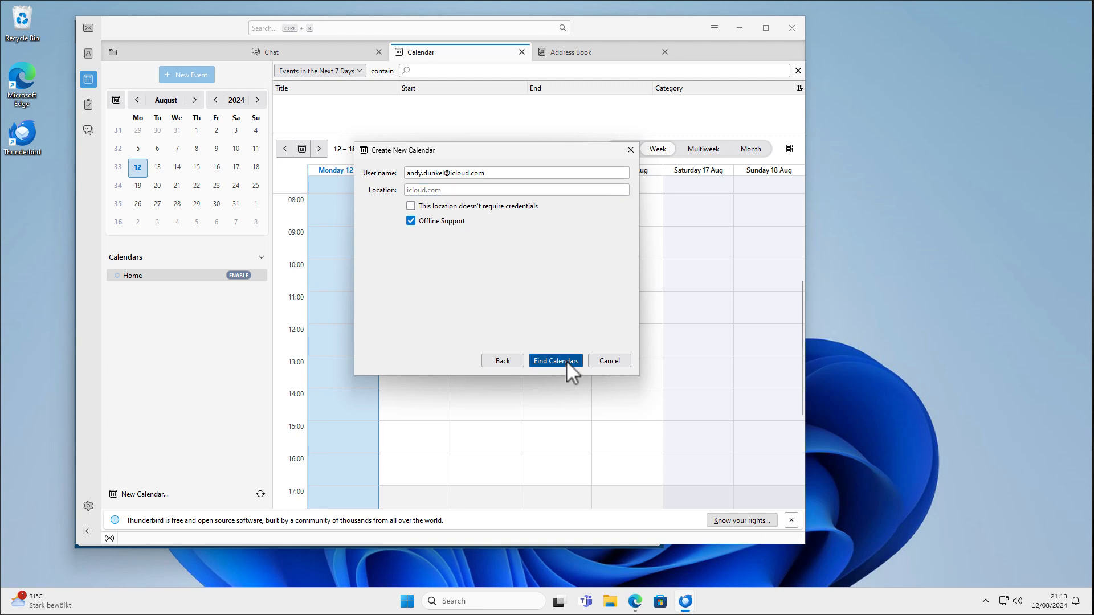
# Search icloud.com for the iCloud account's available calendars.
pyautogui.click(555, 361)
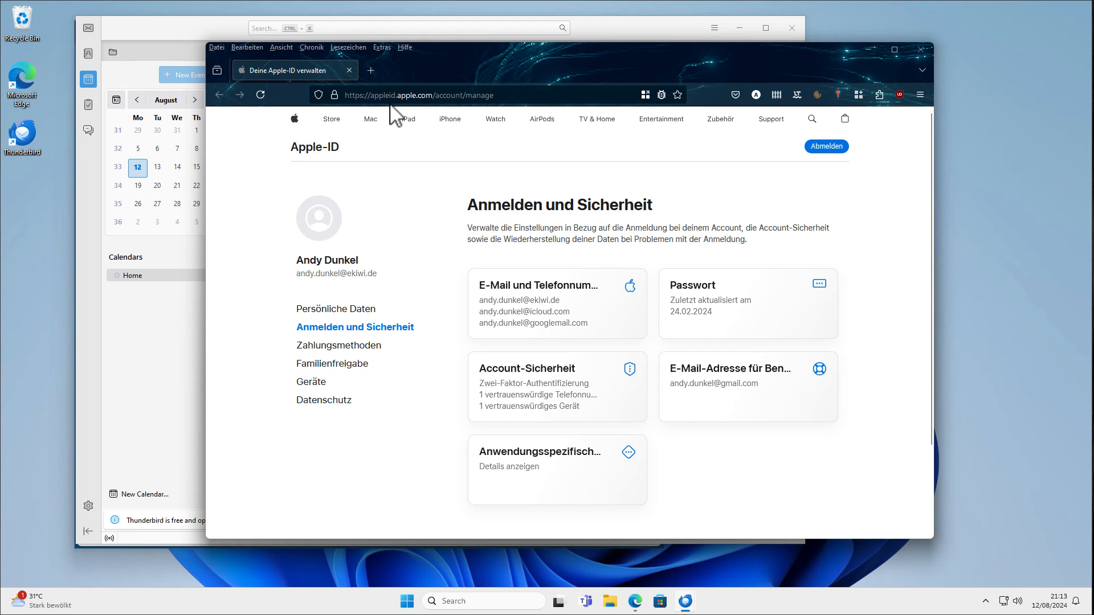
pyautogui.moveTo(486, 246)
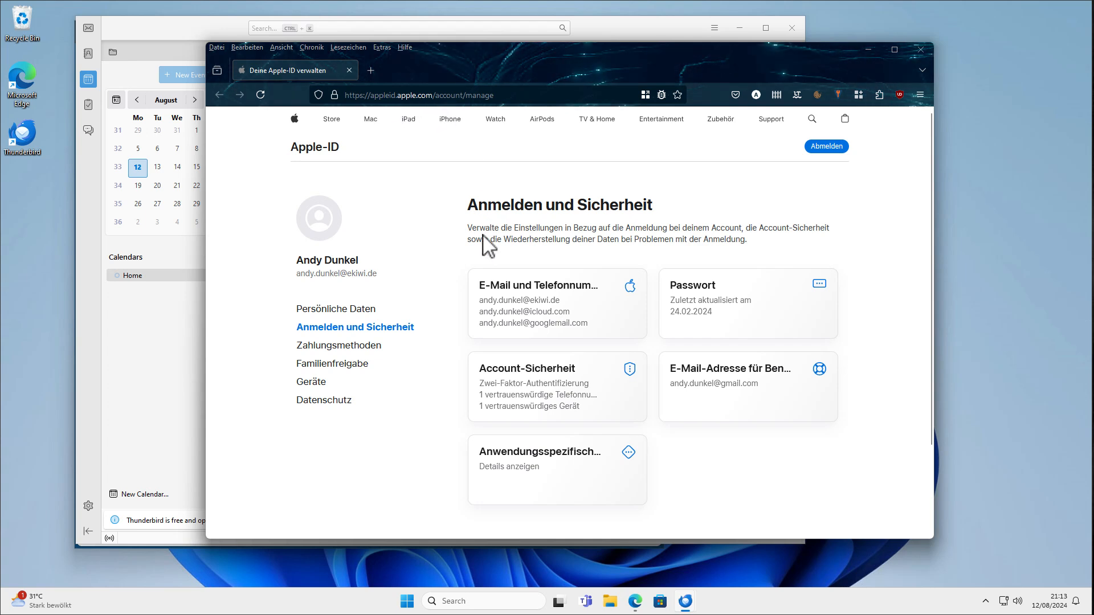
pyautogui.moveTo(534, 516)
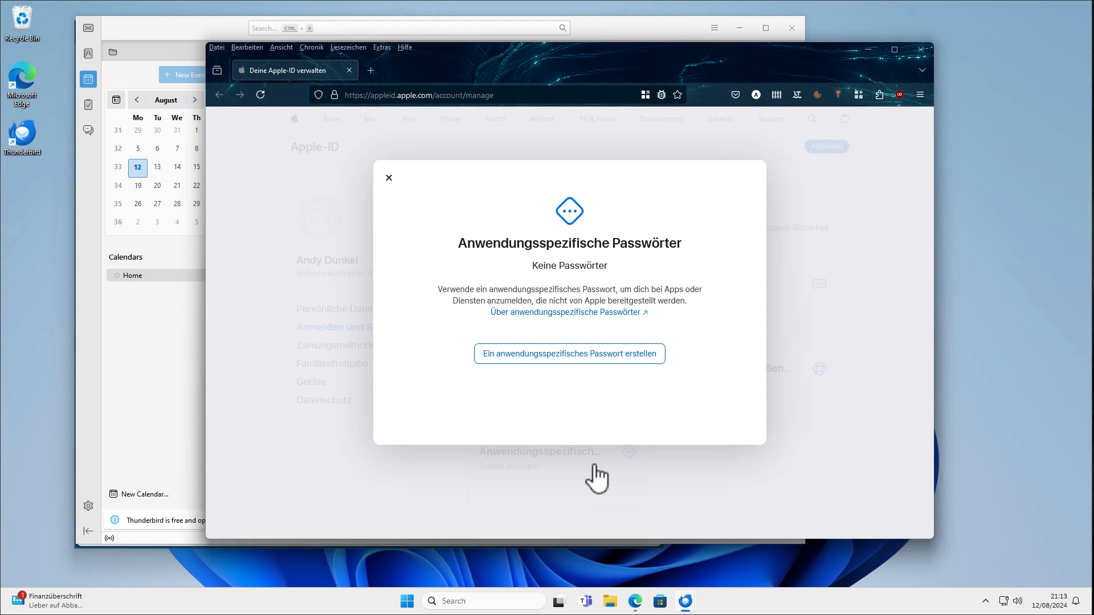
pyautogui.moveTo(585, 339)
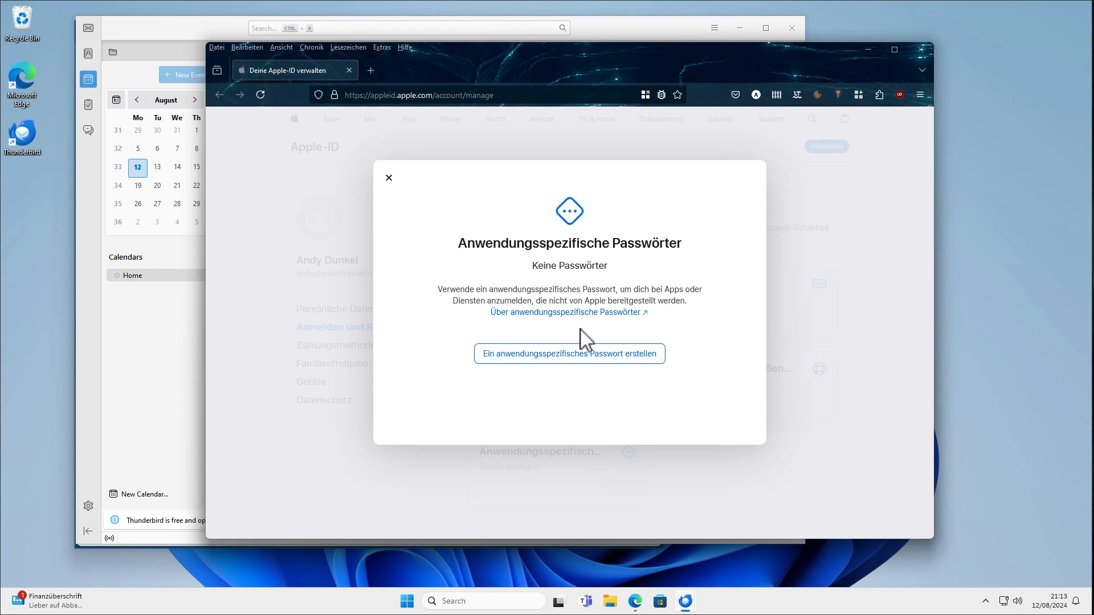
# Create an Apple ID app-specific password labelled 'Thunderbird Calendar'.
pyautogui.click(568, 354)
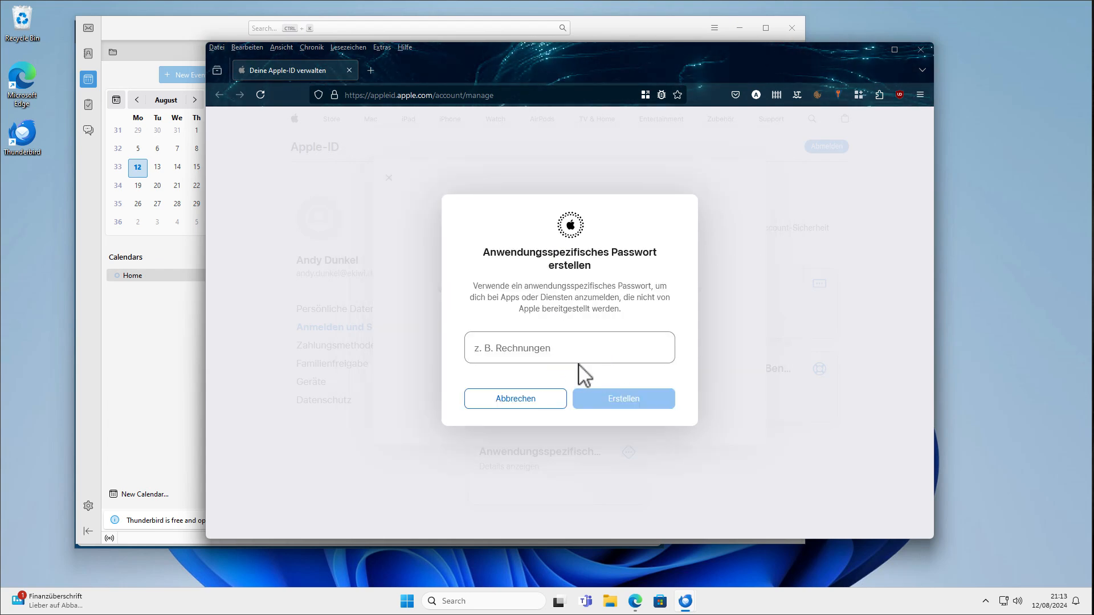
pyautogui.write('Thund')
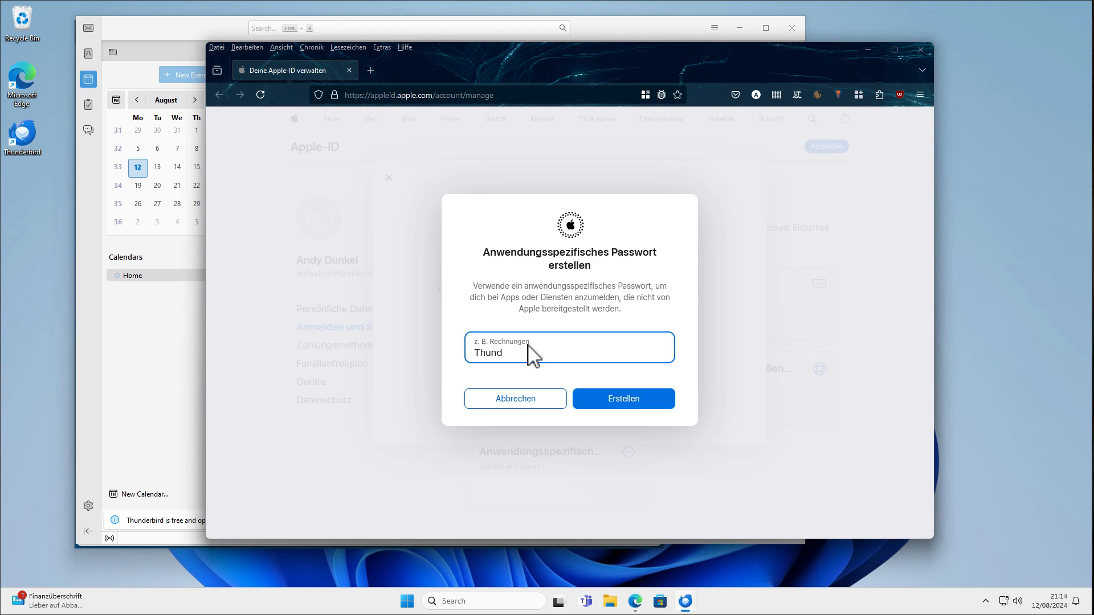
pyautogui.write('erbird')
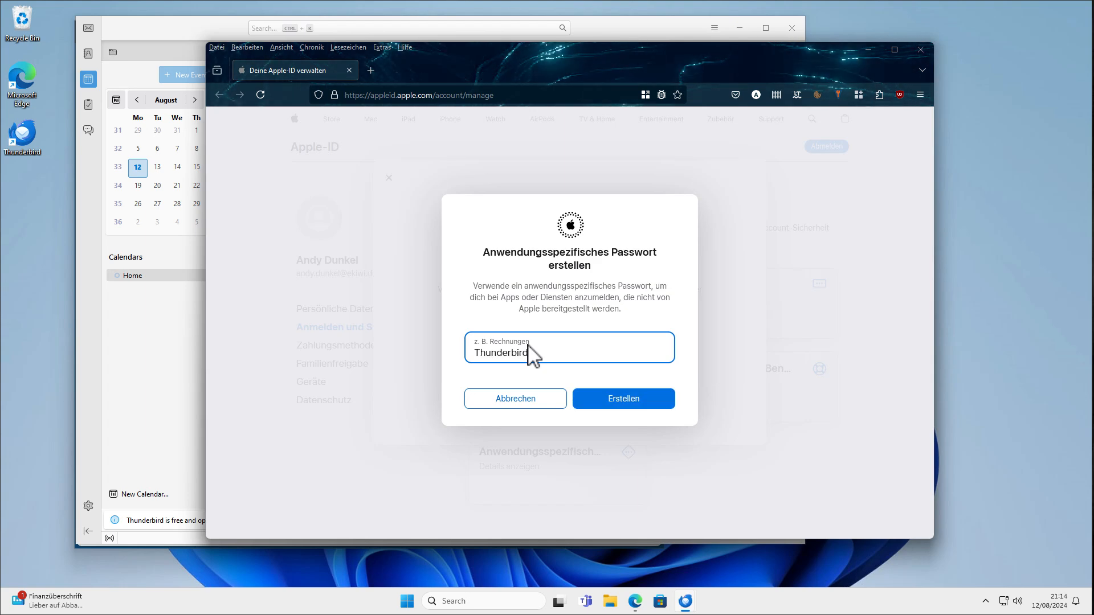
pyautogui.write('Calendar')
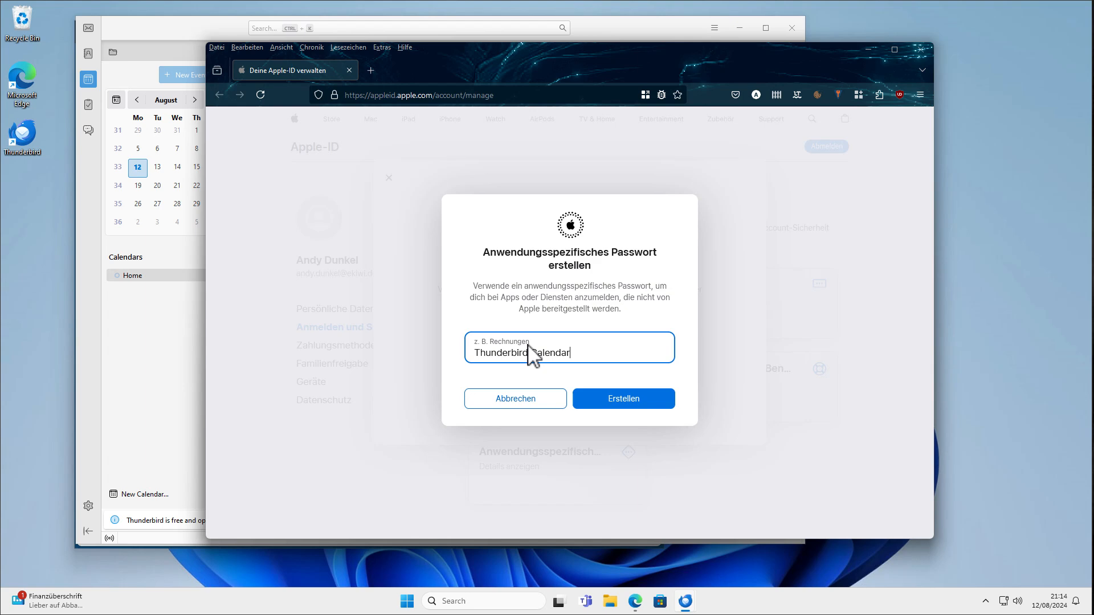
pyautogui.click(622, 398)
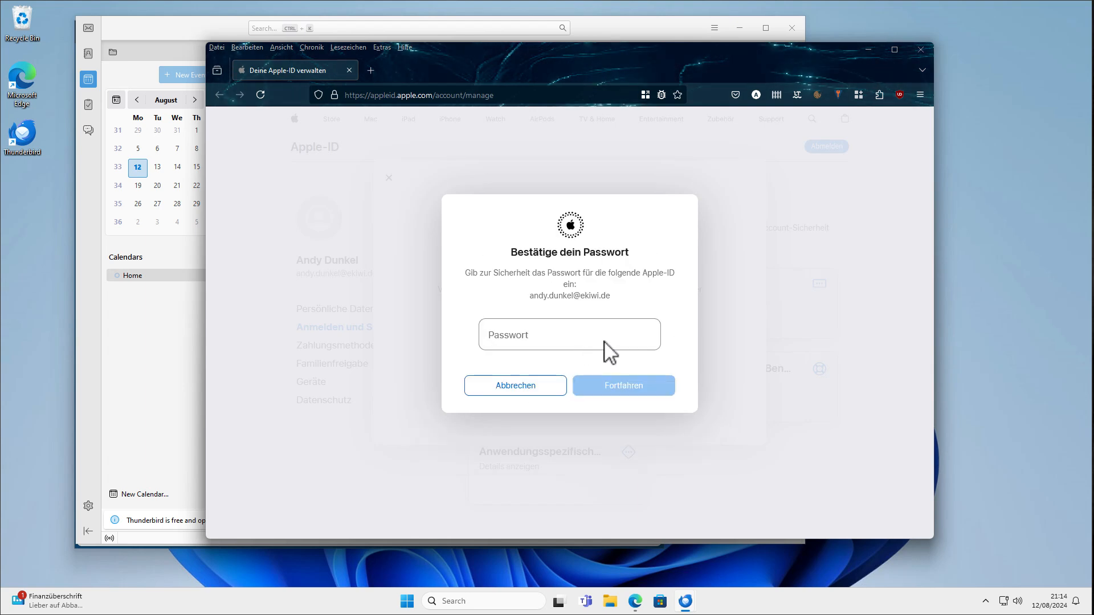
# Fill in the Apple ID password from saved logins and select the generated password.
pyautogui.click(568, 334)
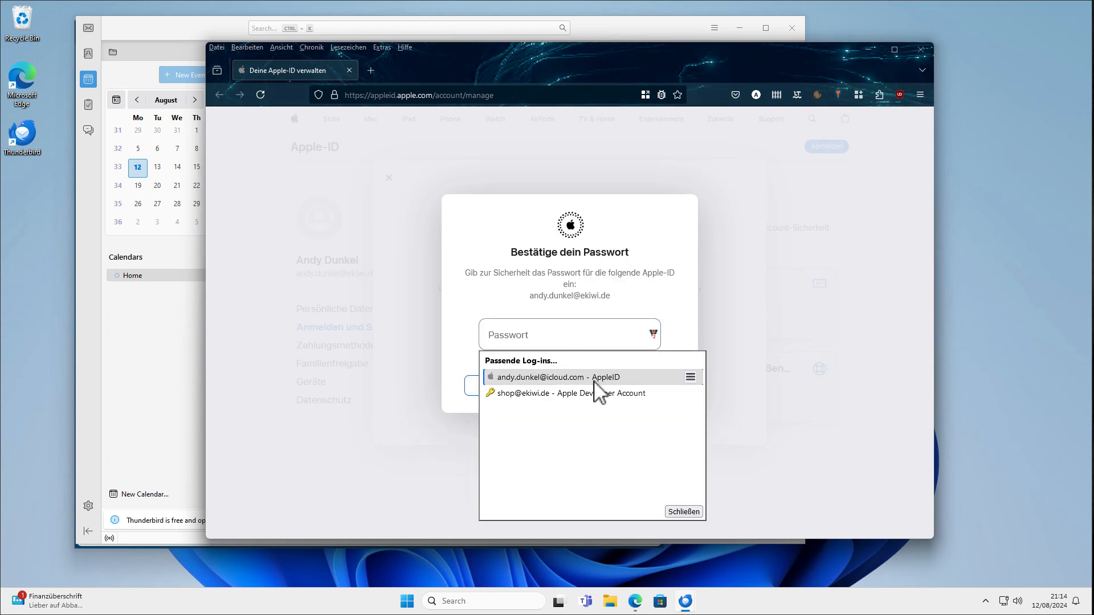
pyautogui.click(554, 376)
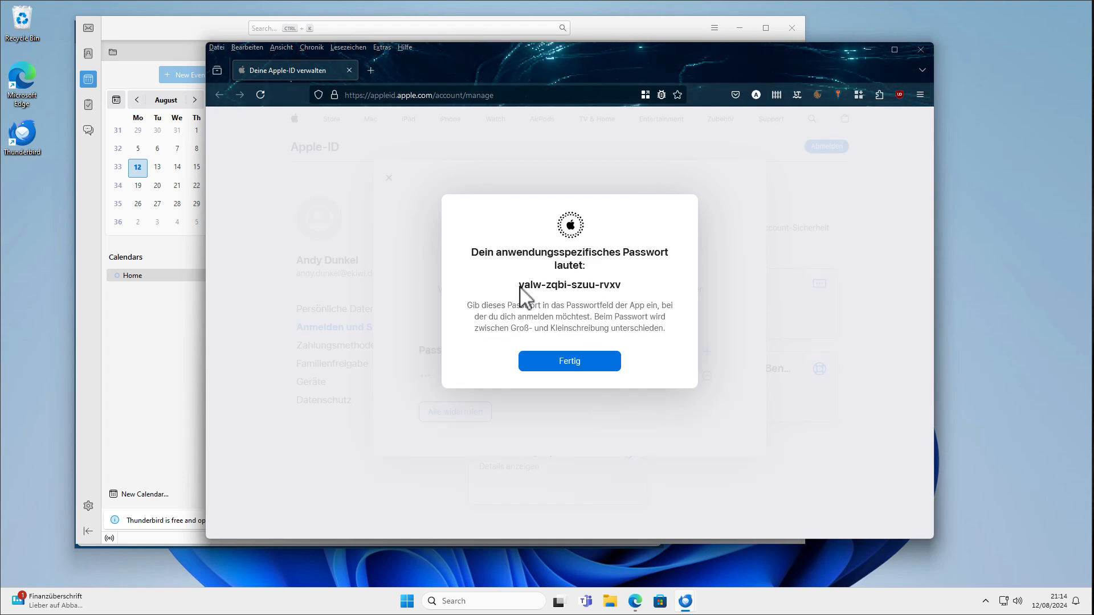
pyautogui.doubleClick(569, 285)
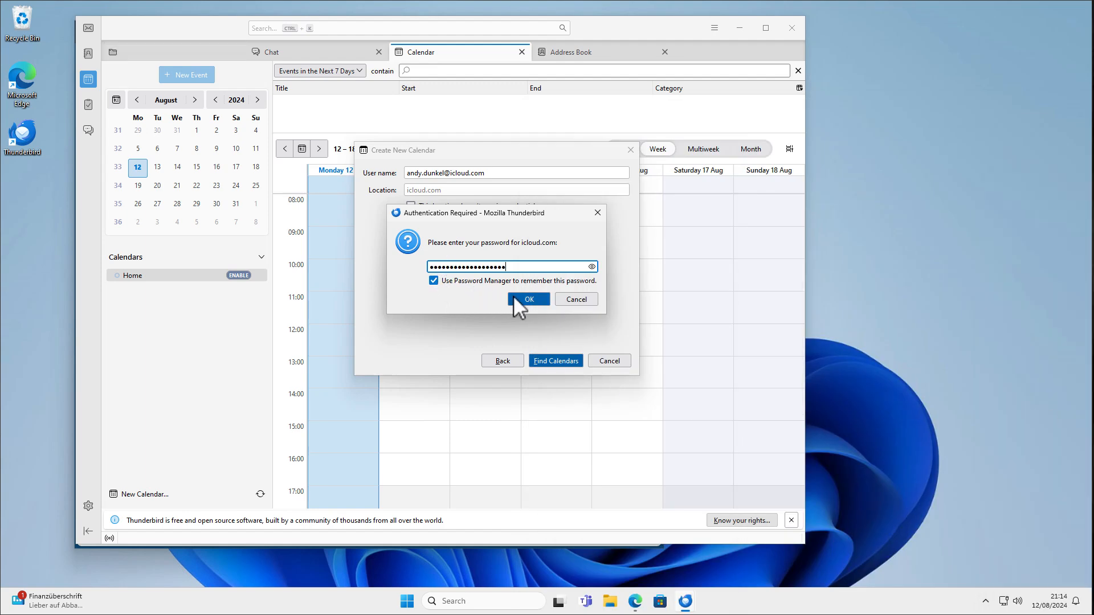
# Submit the password, exclude Work, and subscribe to the Geschäft calendar.
pyautogui.click(529, 299)
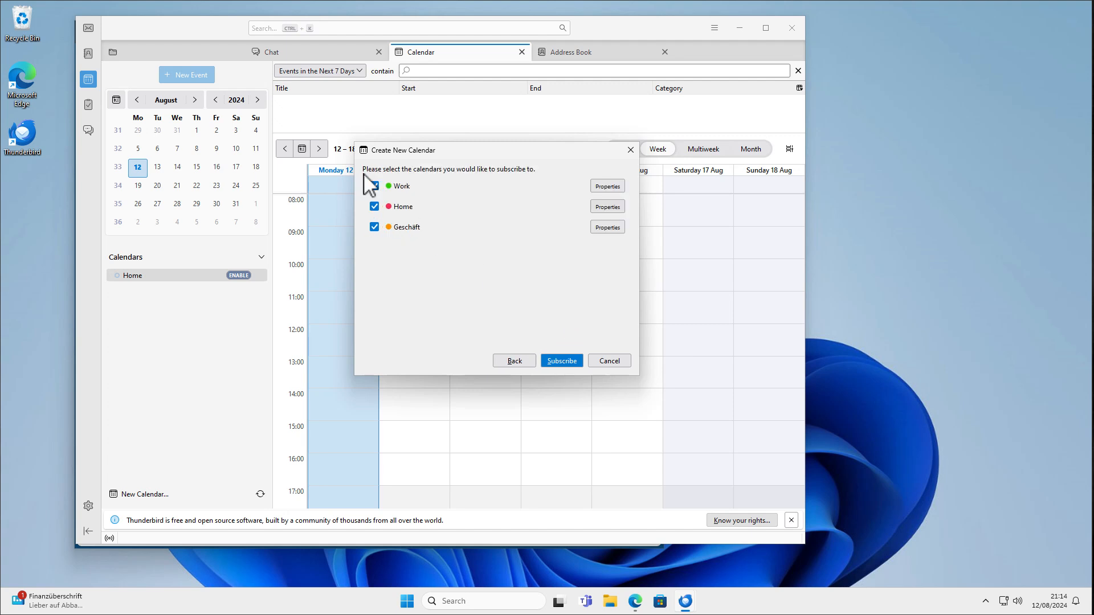
pyautogui.click(375, 186)
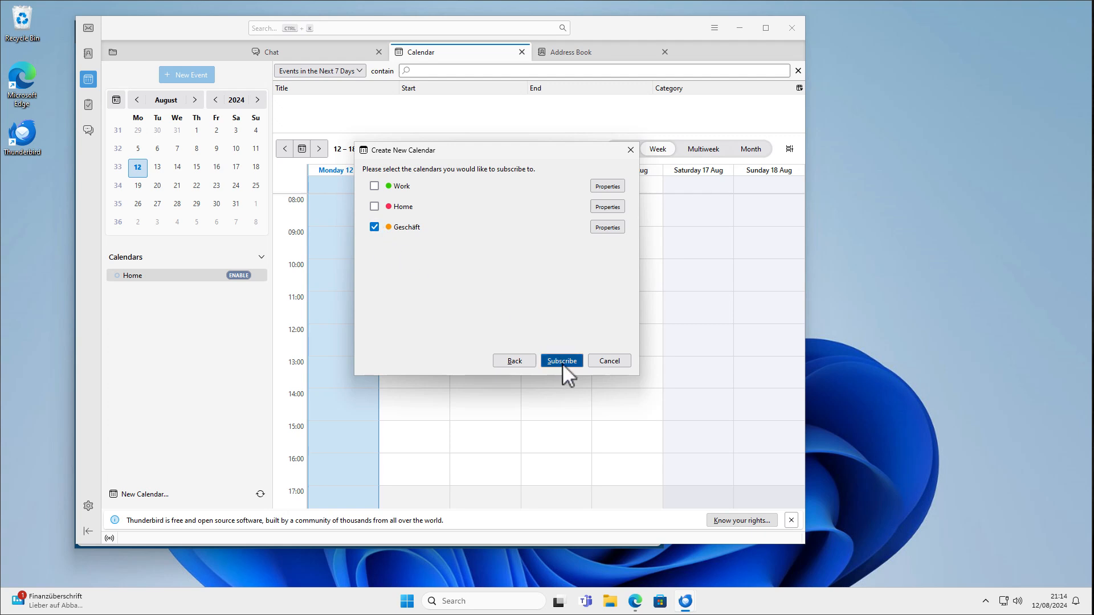
pyautogui.click(562, 361)
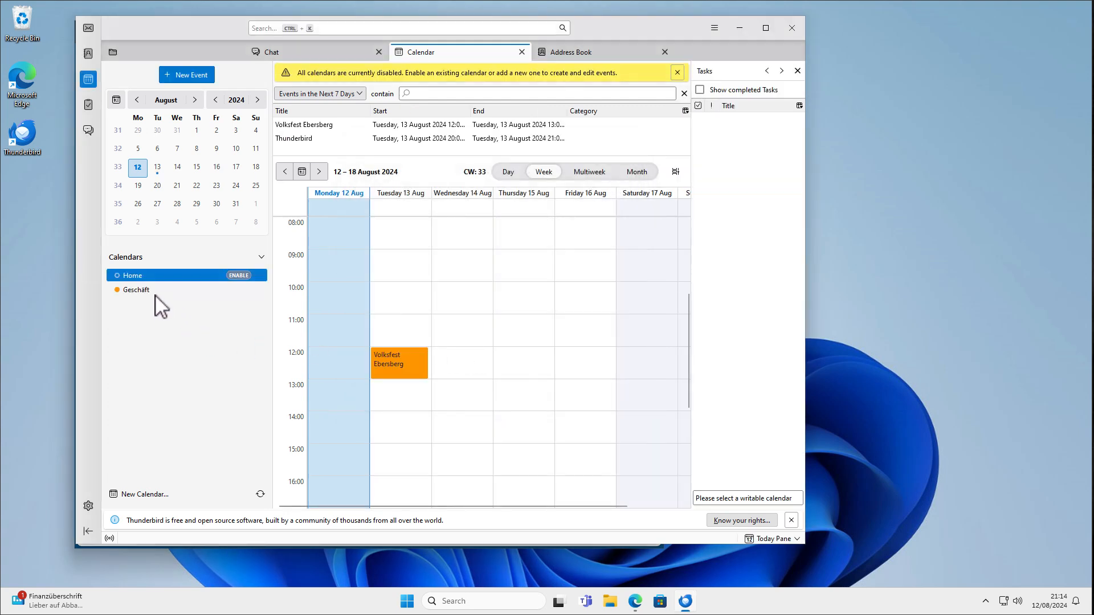
pyautogui.click(136, 290)
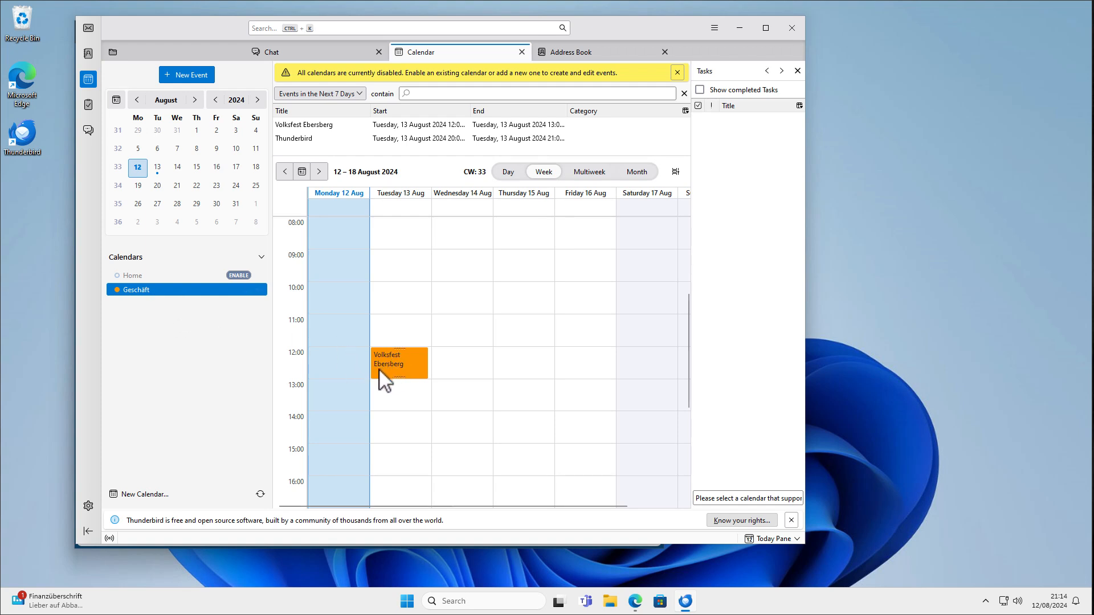
pyautogui.moveTo(411, 382)
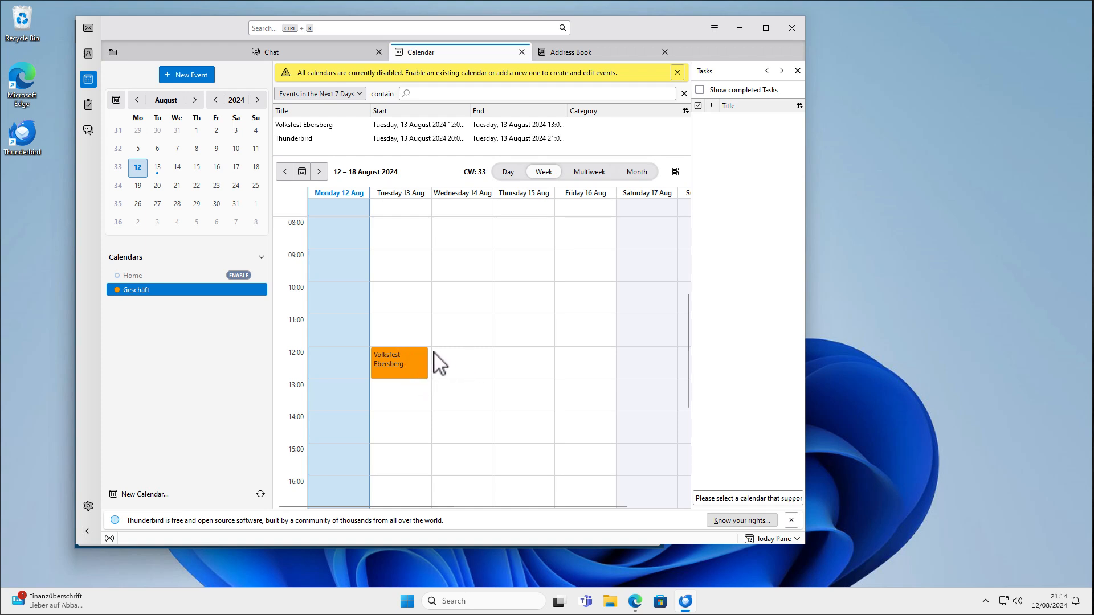
pyautogui.moveTo(467, 385)
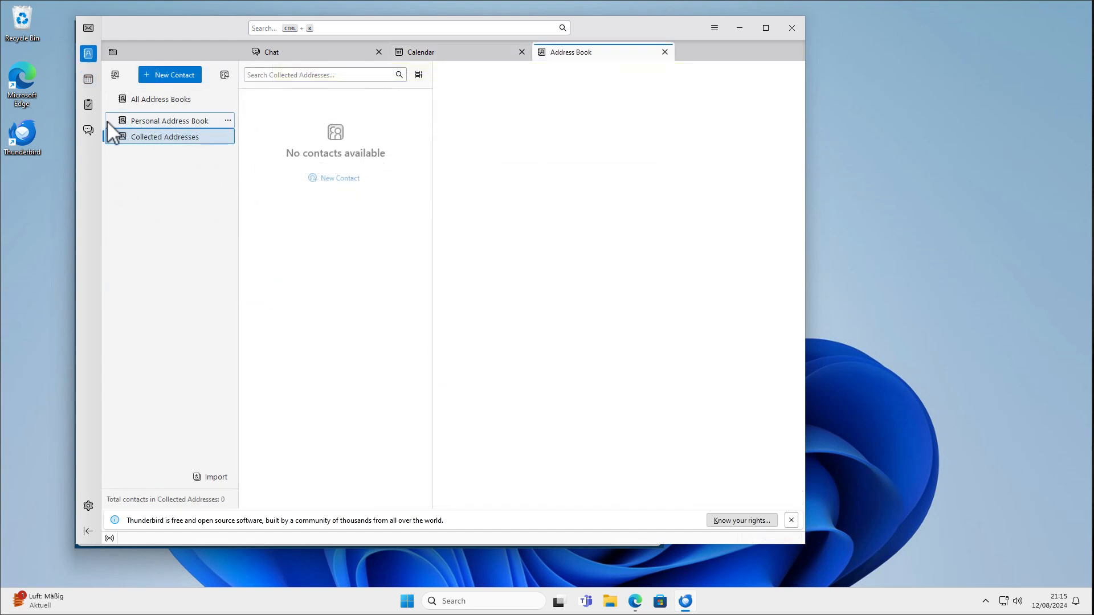
pyautogui.click(114, 75)
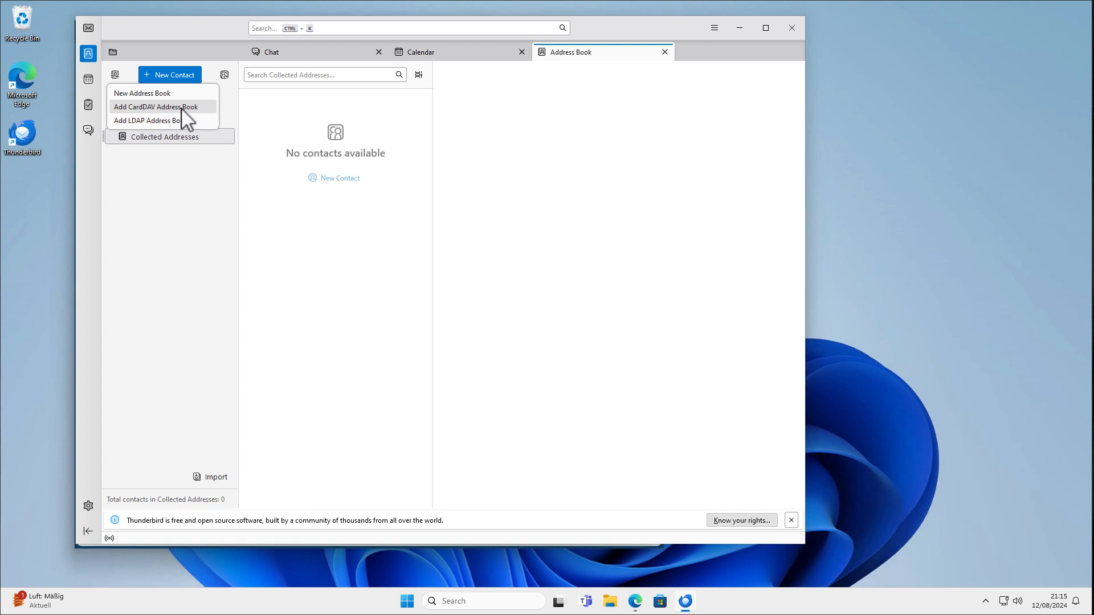
pyautogui.click(155, 107)
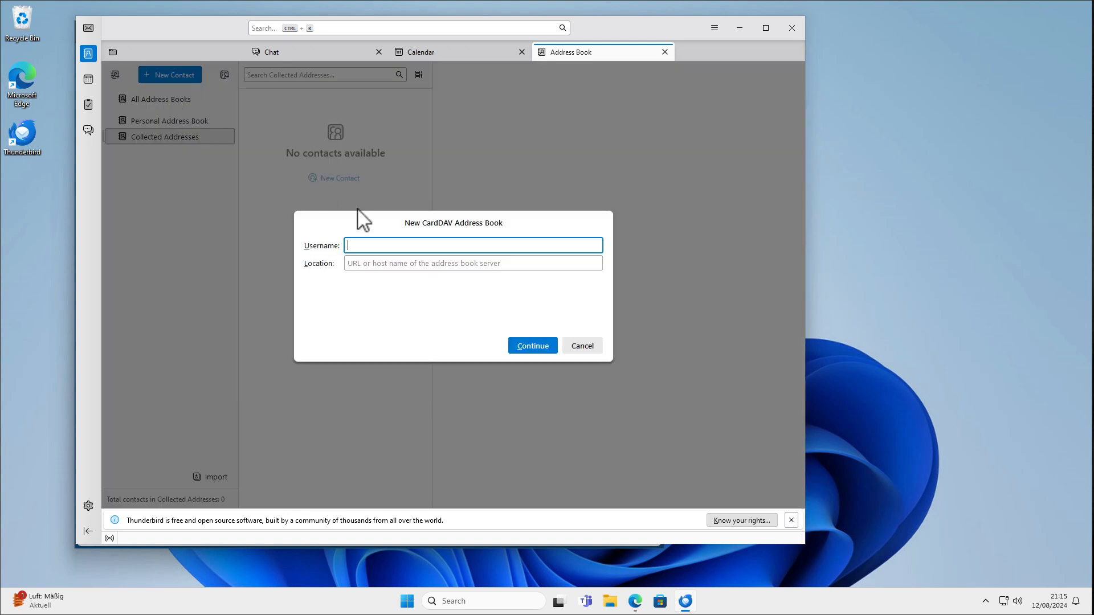
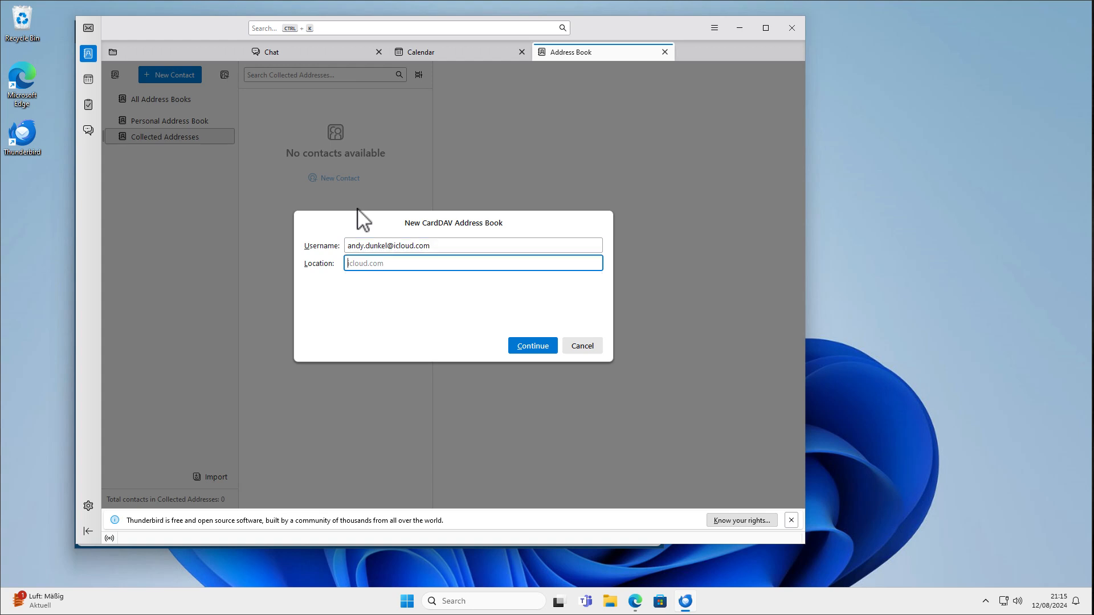
pyautogui.moveTo(416, 311)
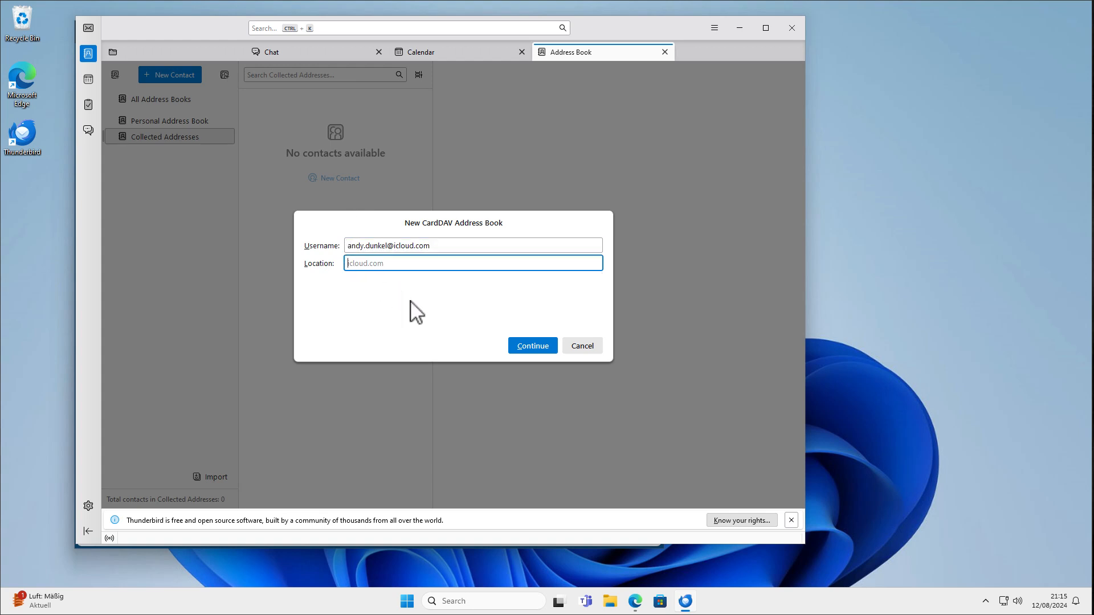
pyautogui.click(531, 345)
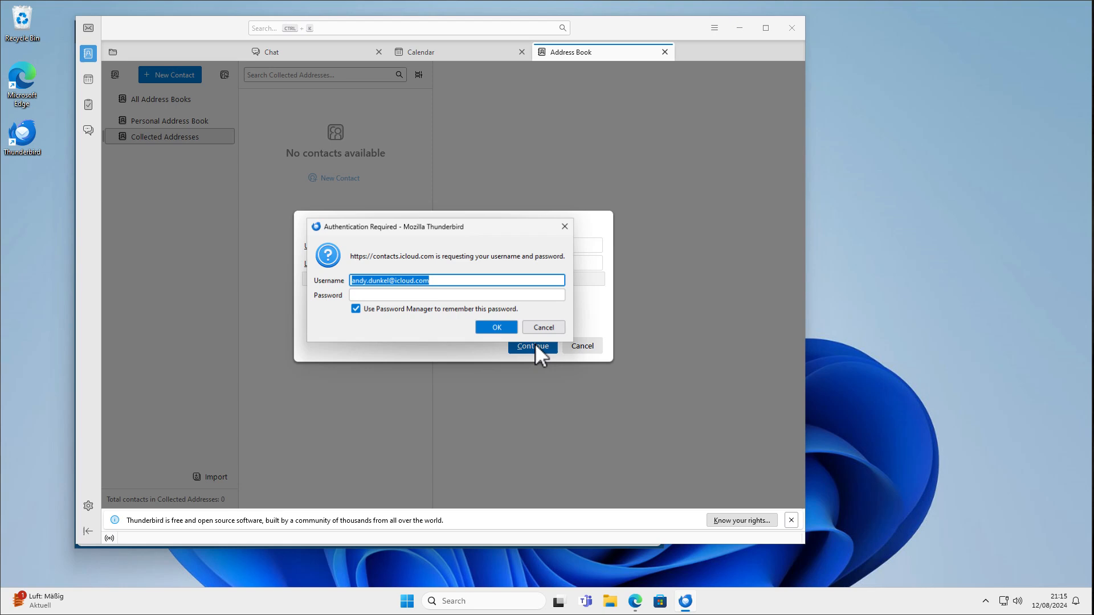
# Generate an Apple ID app-specific password labelled 'Thunderbird Contacts'.
pyautogui.click(457, 295)
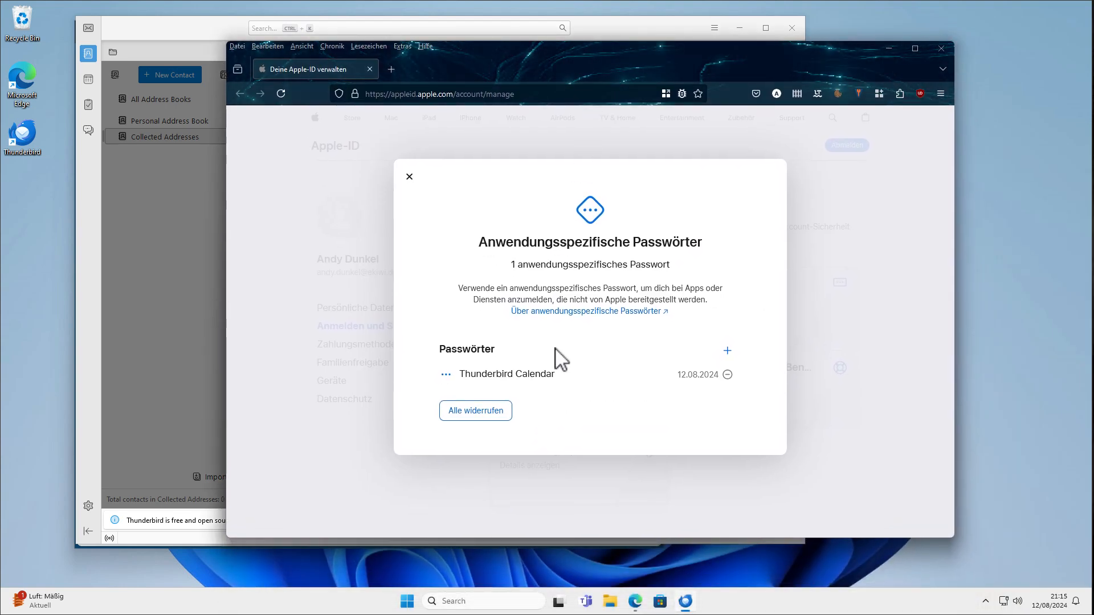
pyautogui.moveTo(733, 363)
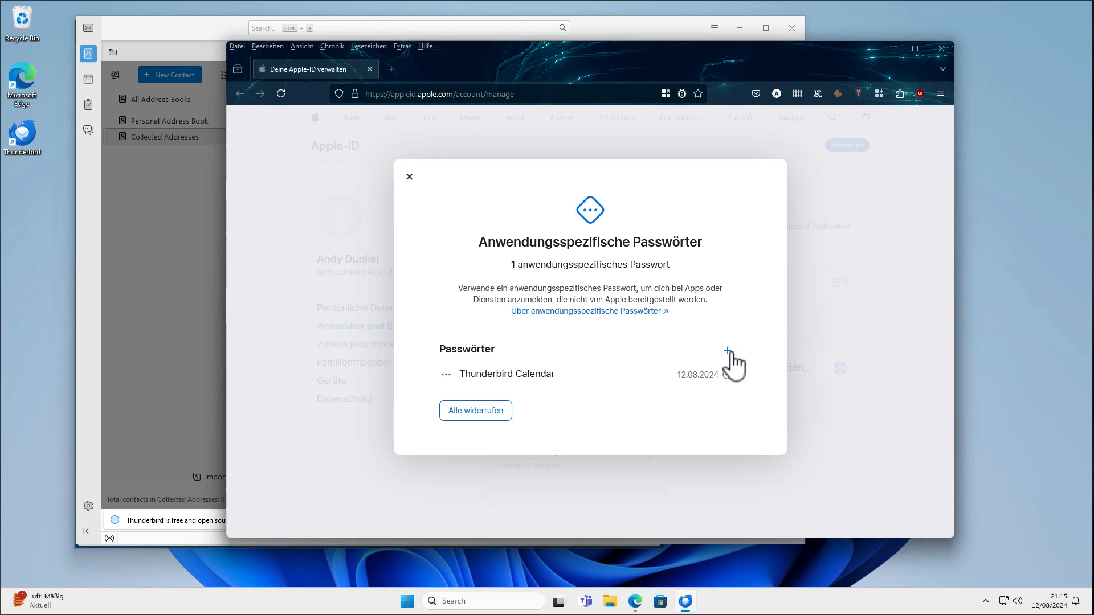
pyautogui.click(727, 351)
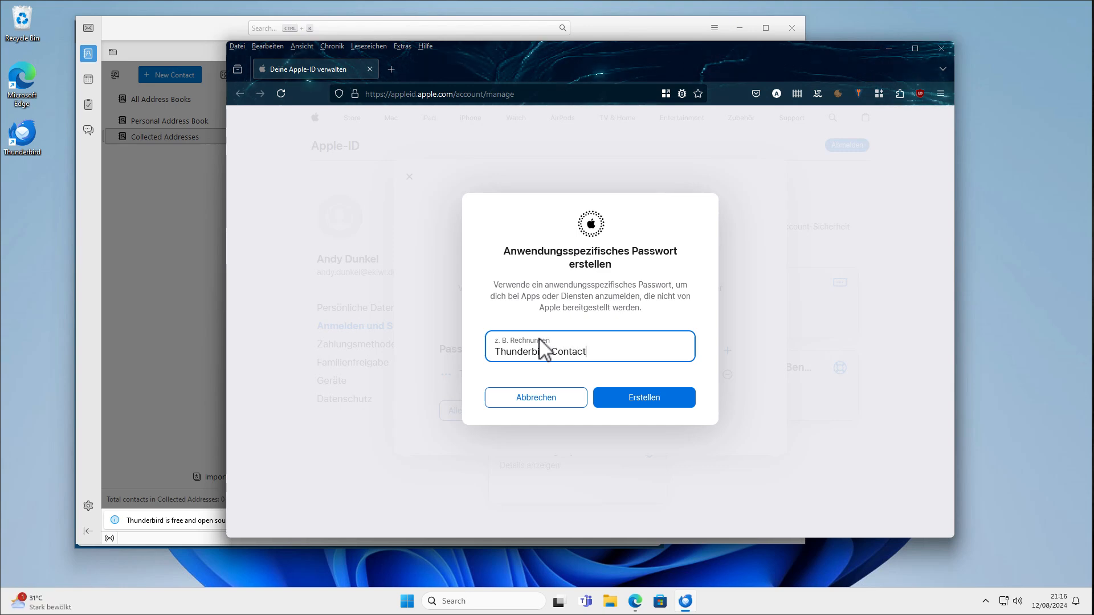
pyautogui.click(643, 397)
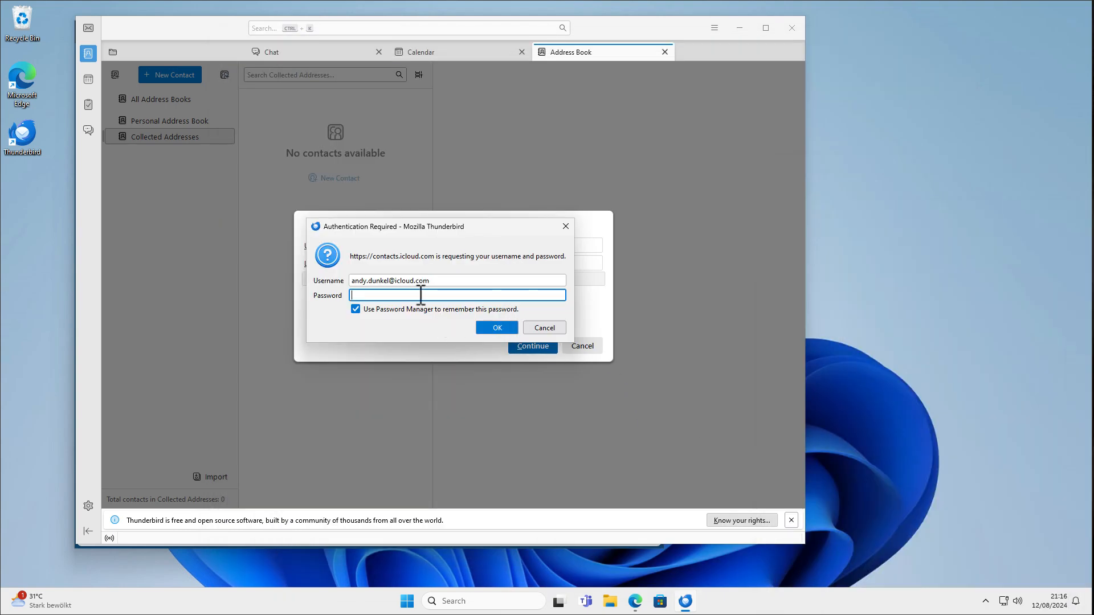
# Confirm both icloud.com password prompts and add the 'card' address book.
pyautogui.click(497, 327)
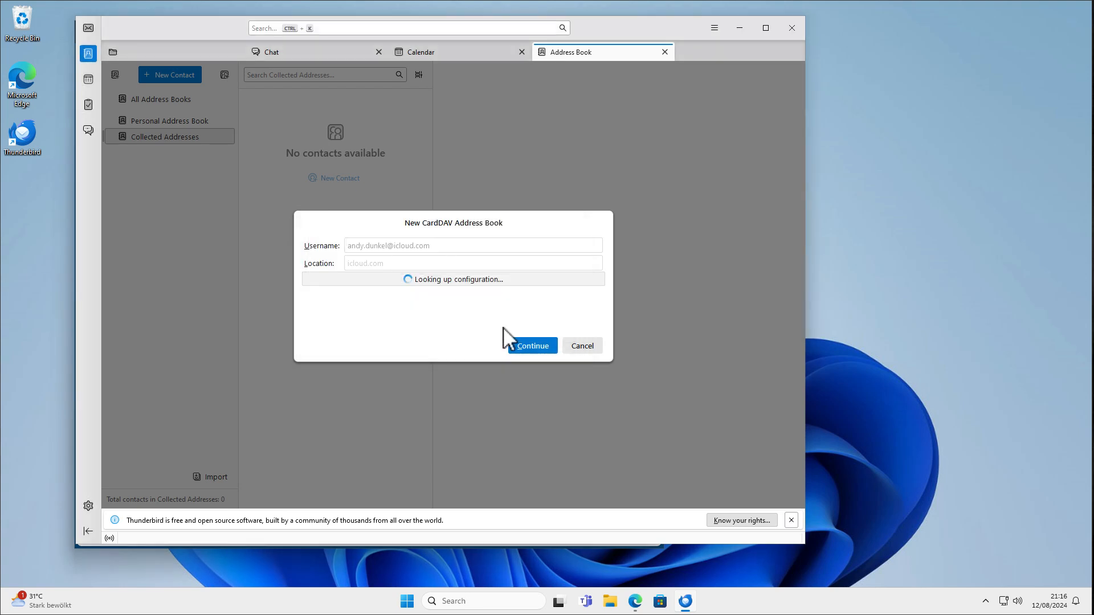
pyautogui.click(532, 345)
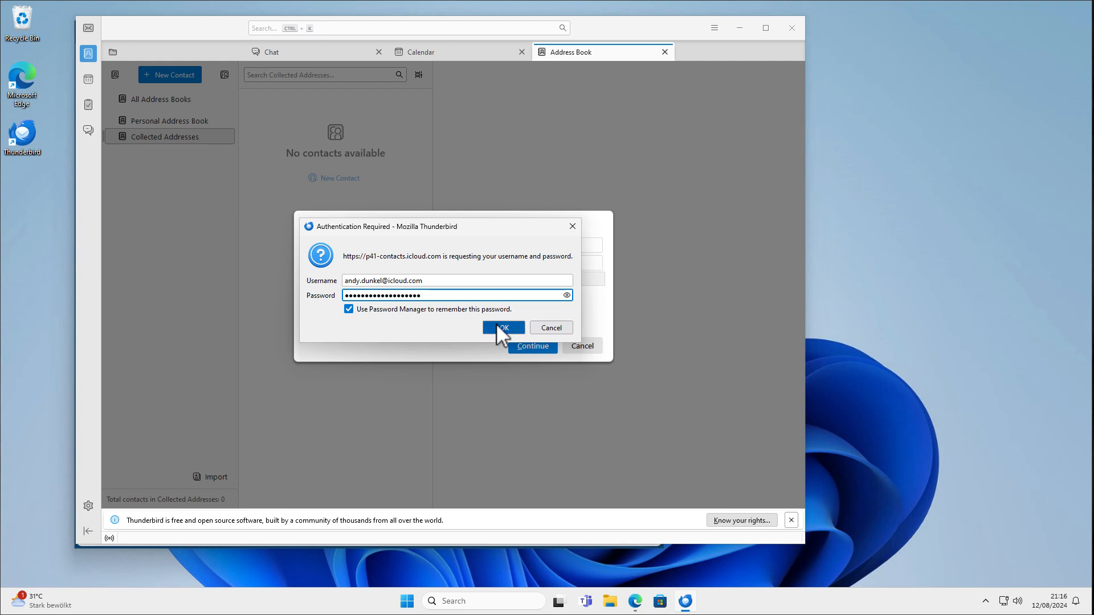
pyautogui.click(503, 328)
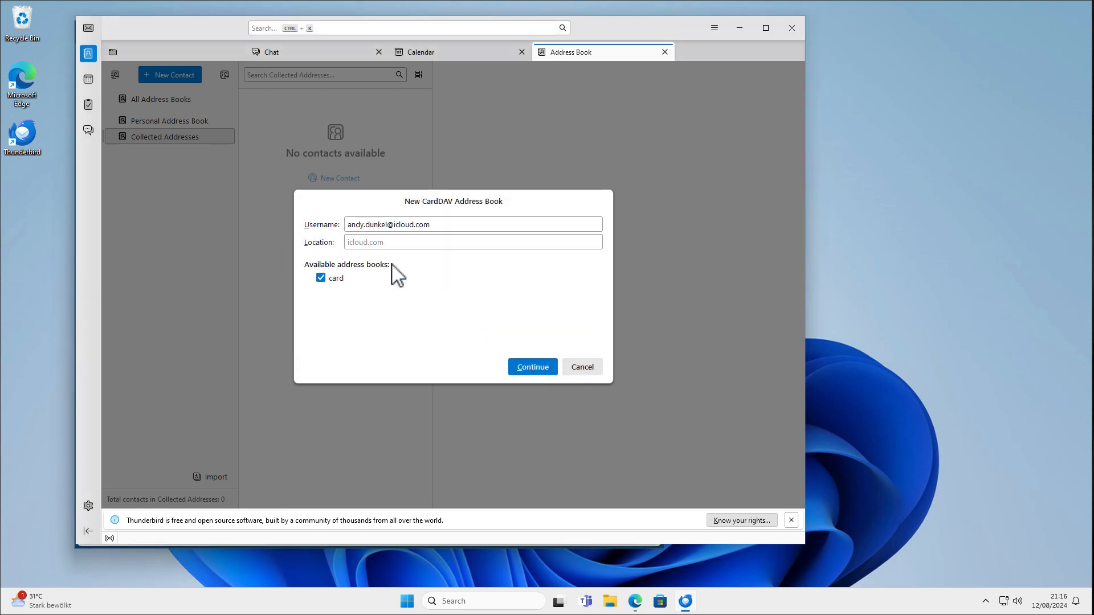
pyautogui.click(532, 367)
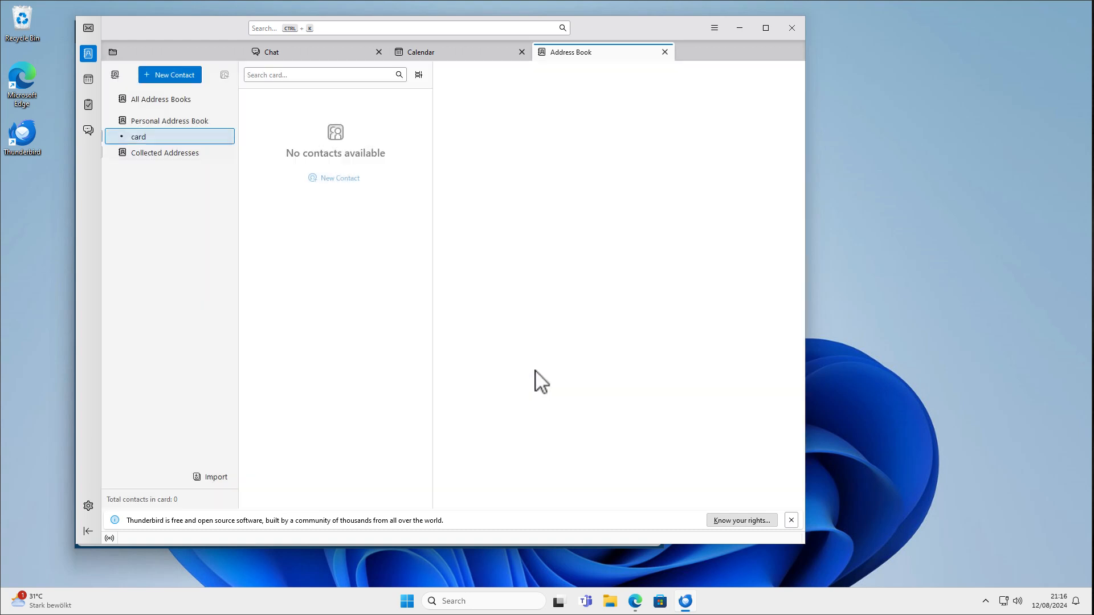
# View the three synced contacts in 'card', then remove that address book.
pyautogui.click(138, 137)
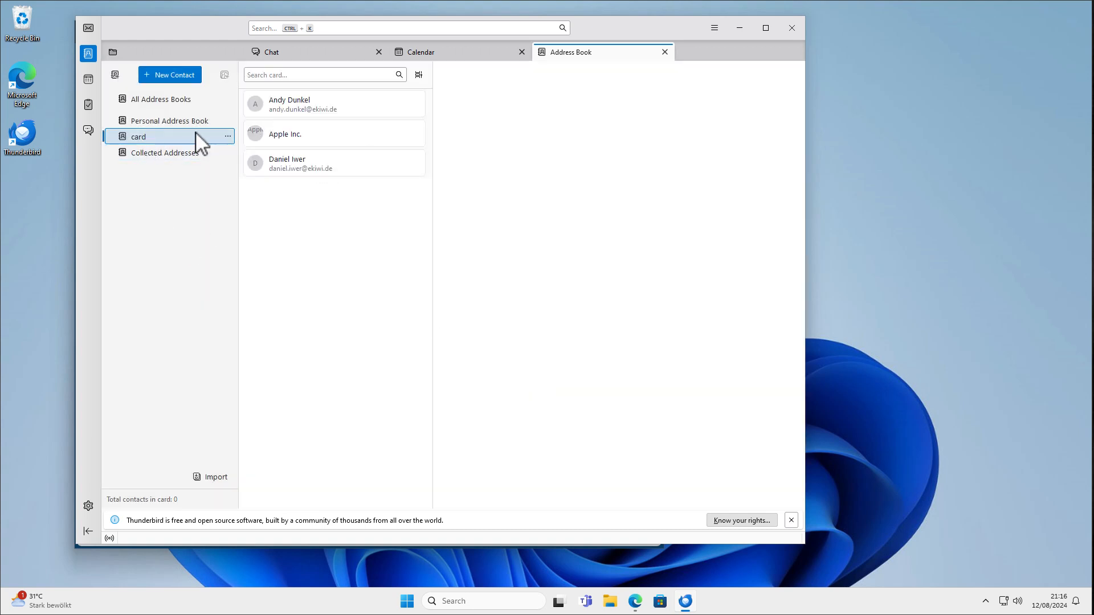
pyautogui.moveTo(338, 253)
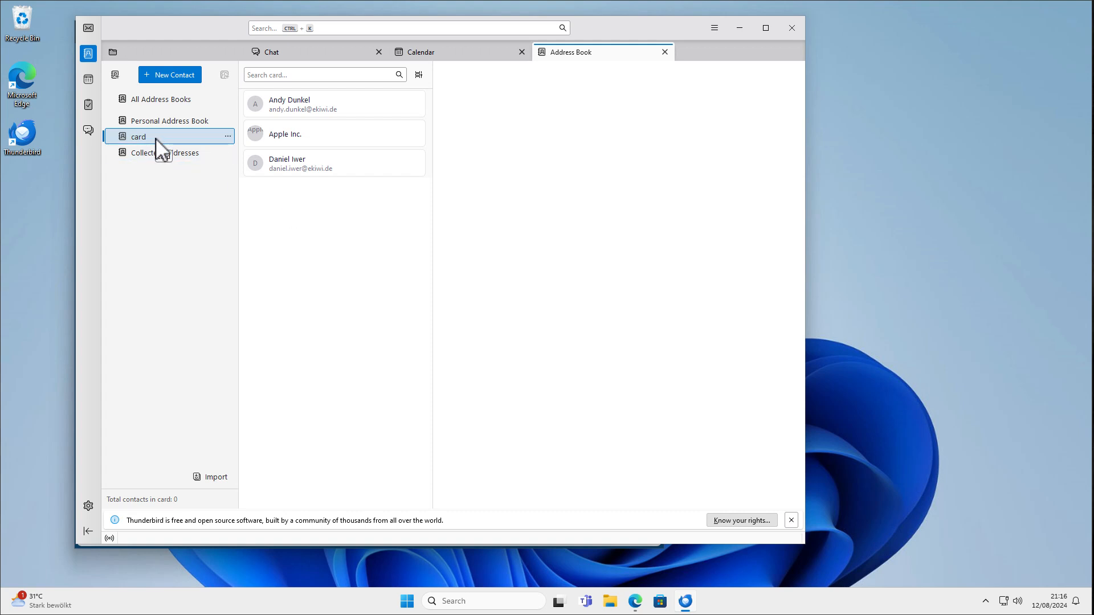
pyautogui.rightClick(138, 136)
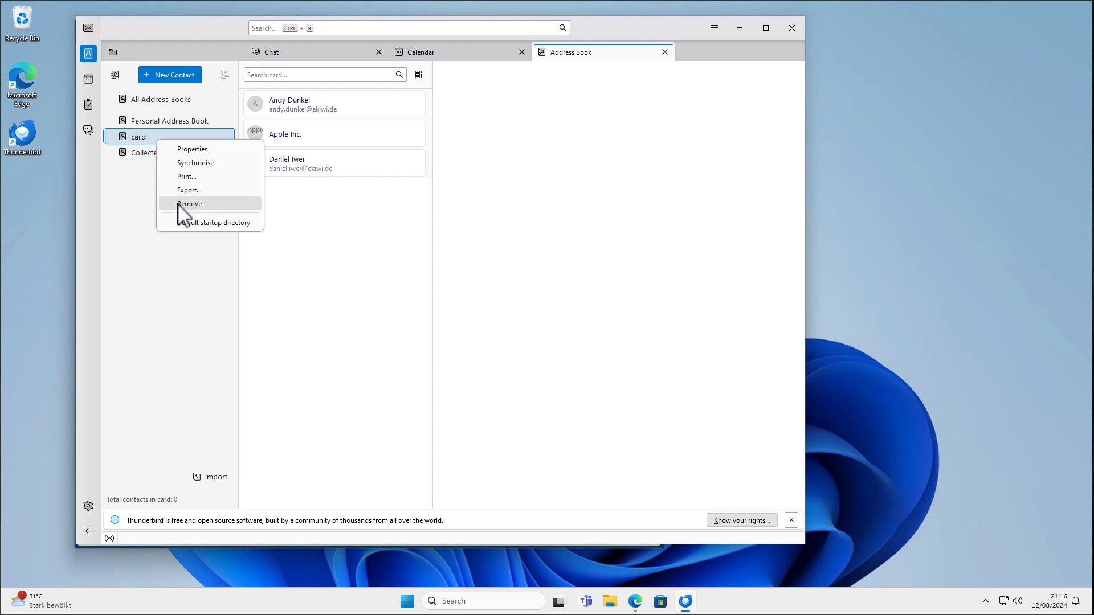
pyautogui.click(190, 204)
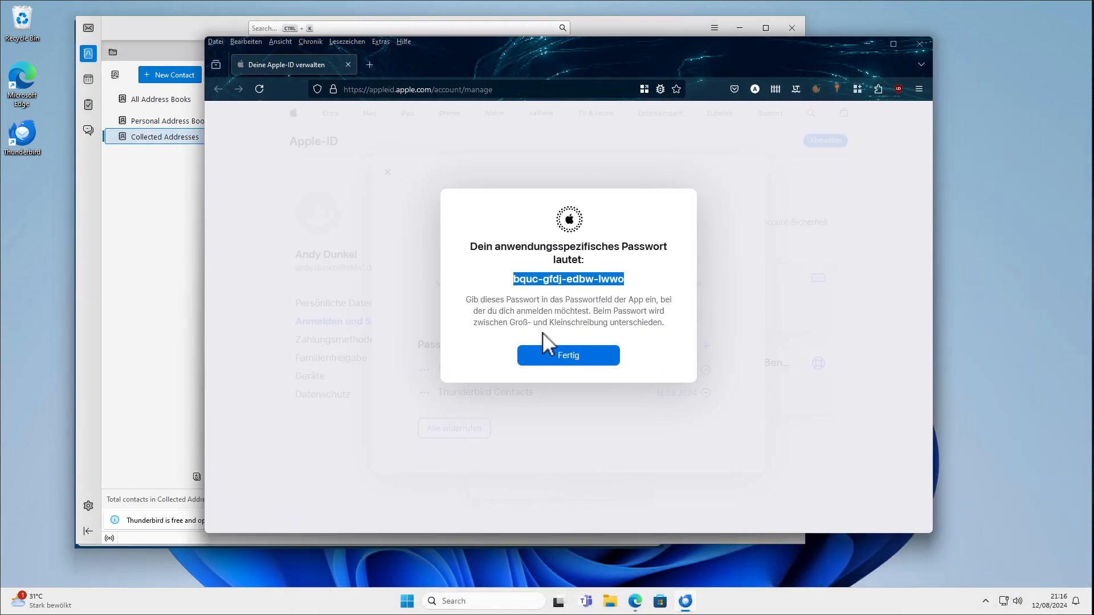
# Dismiss the new-password notice, then confirm 'Widerrufen' for the Thunderbird Contacts and Calendar passwords.
pyautogui.click(568, 355)
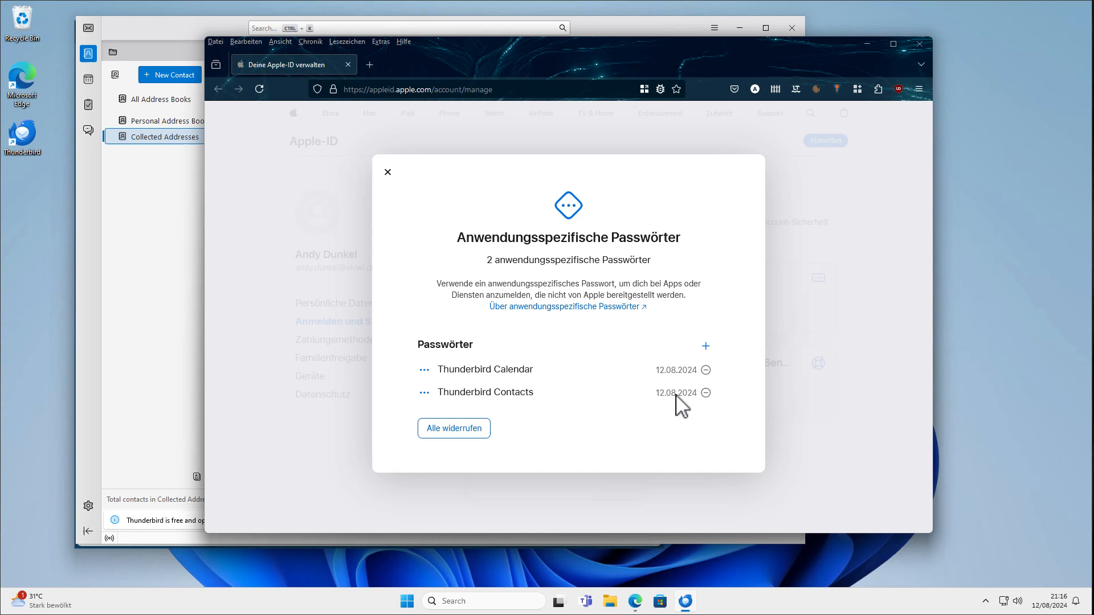
pyautogui.click(705, 392)
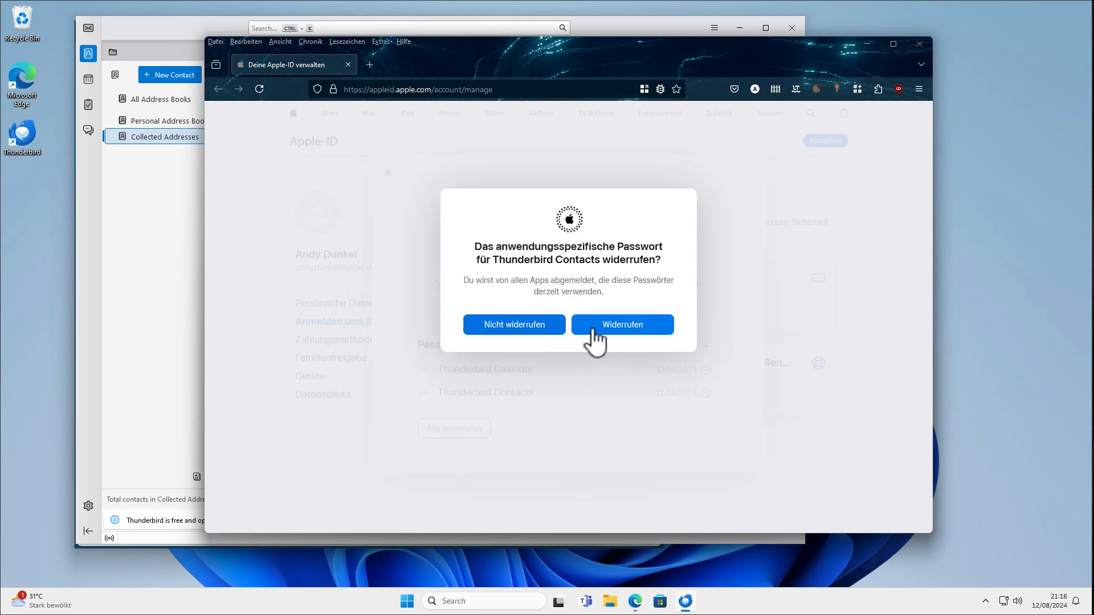
pyautogui.click(621, 324)
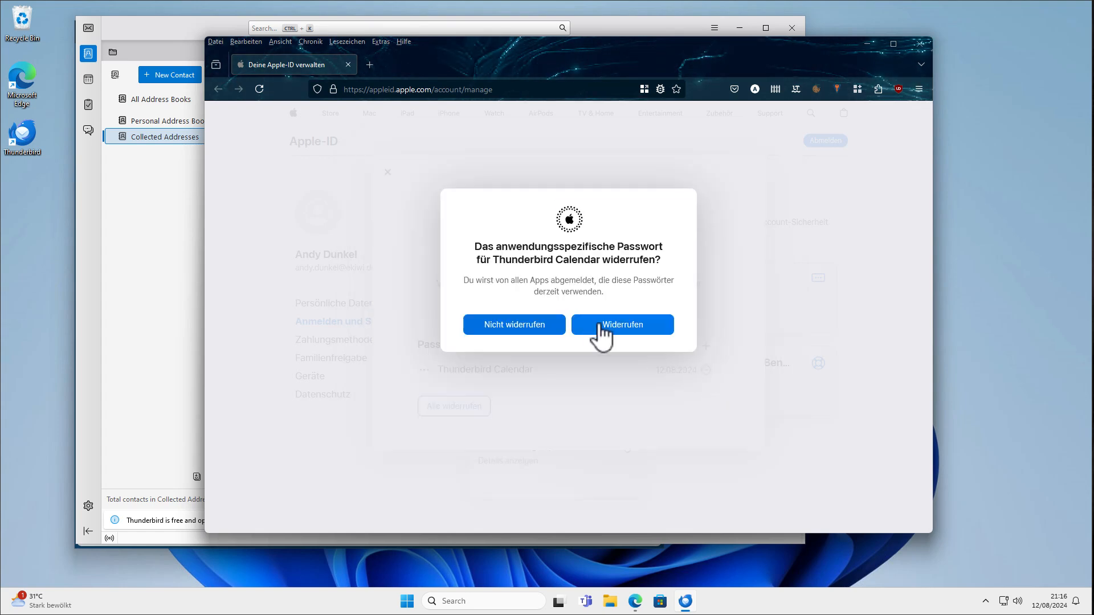
pyautogui.click(622, 325)
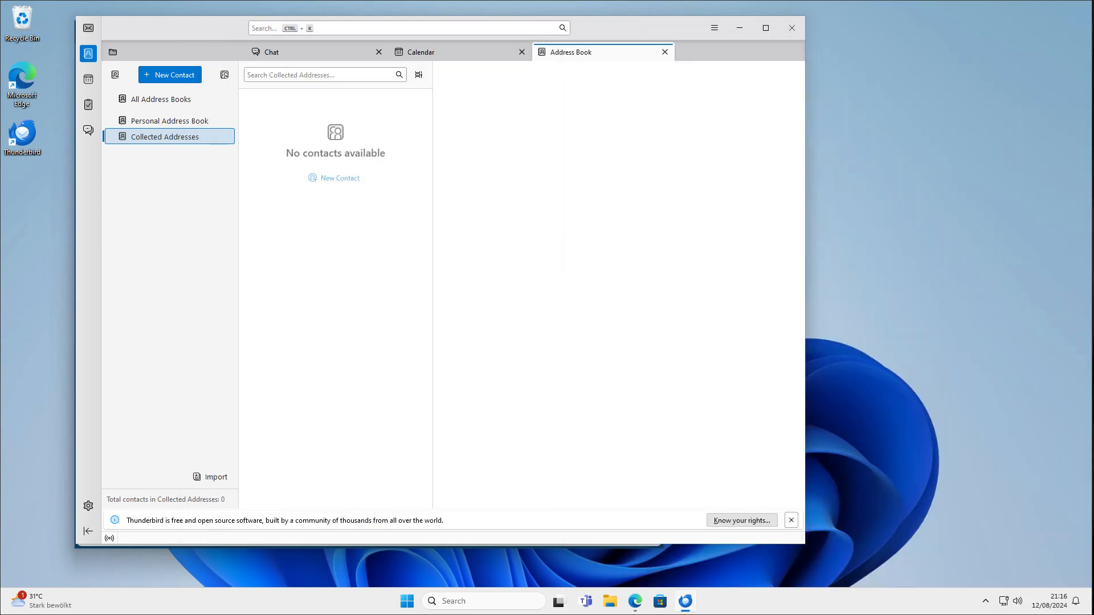
pyautogui.moveTo(680, 290)
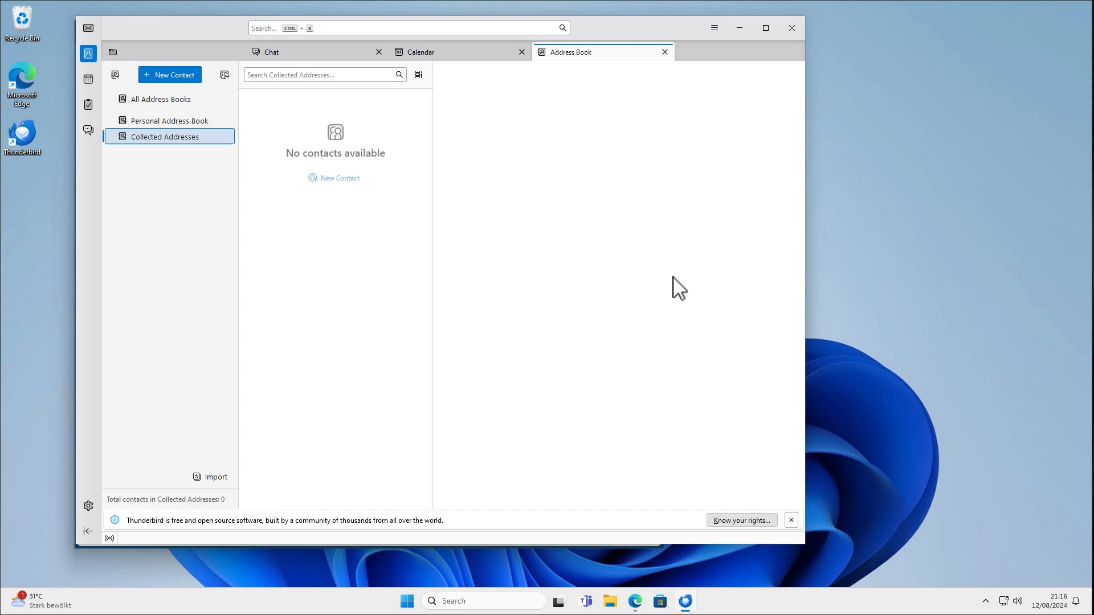
pyautogui.moveTo(659, 285)
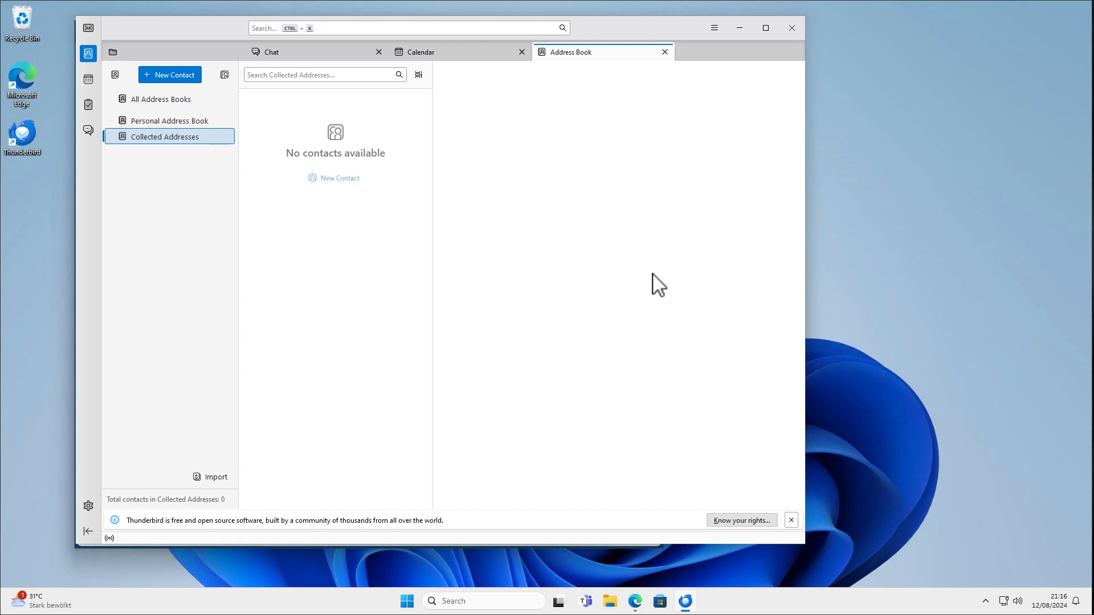
pyautogui.moveTo(373, 289)
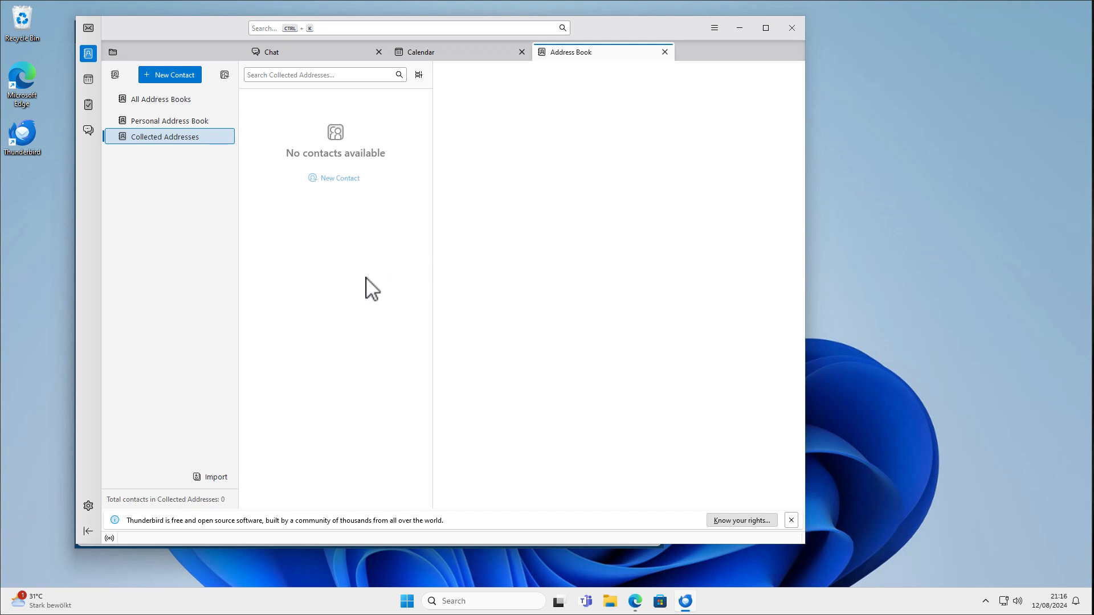
pyautogui.moveTo(129, 161)
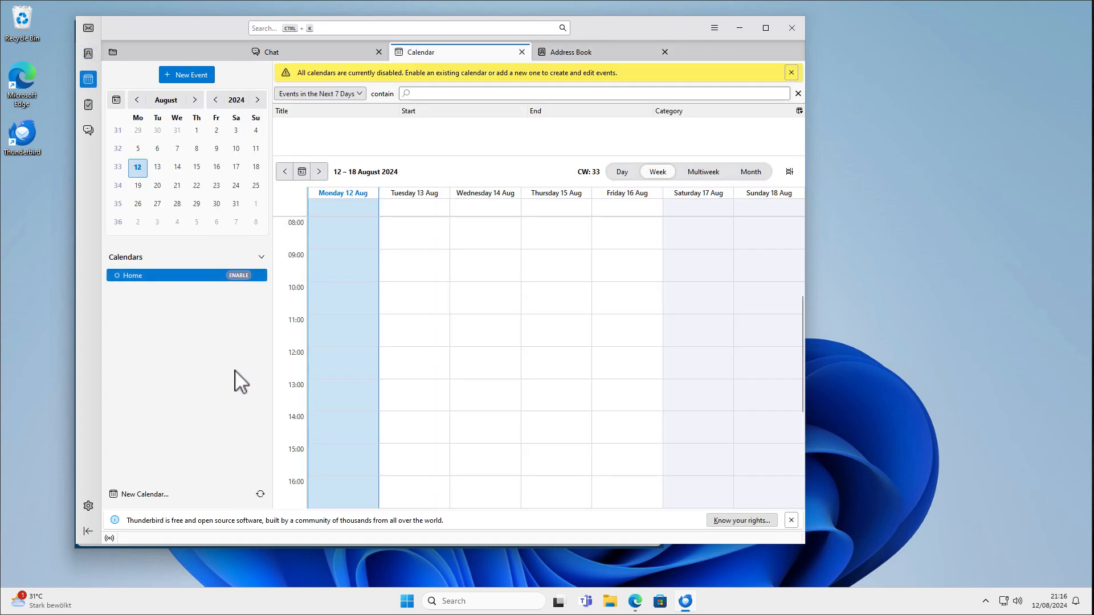
pyautogui.moveTo(680, 133)
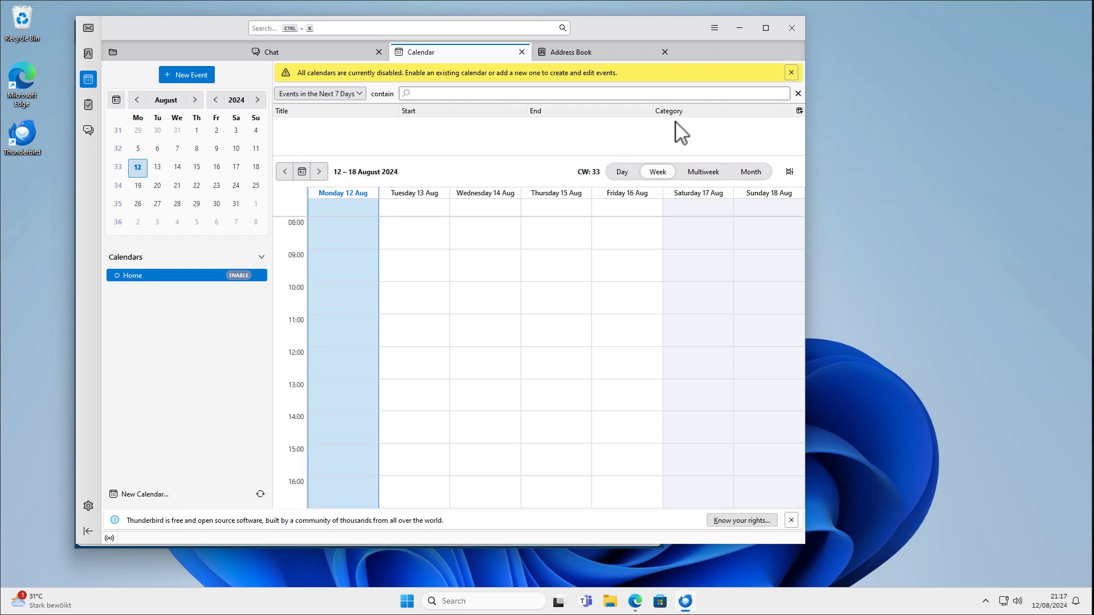
pyautogui.moveTo(1001, 72)
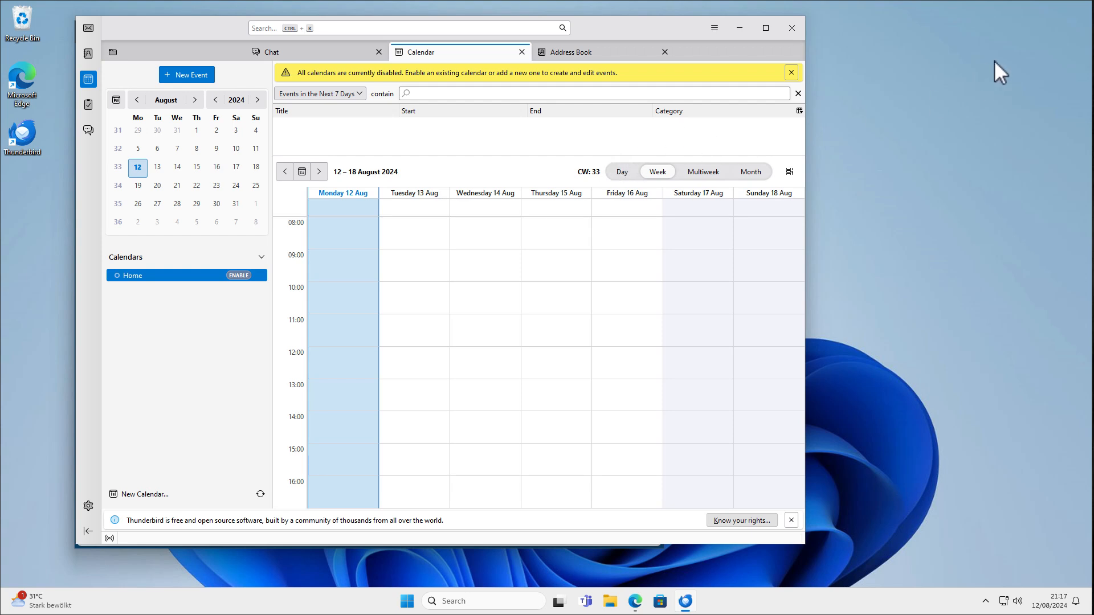